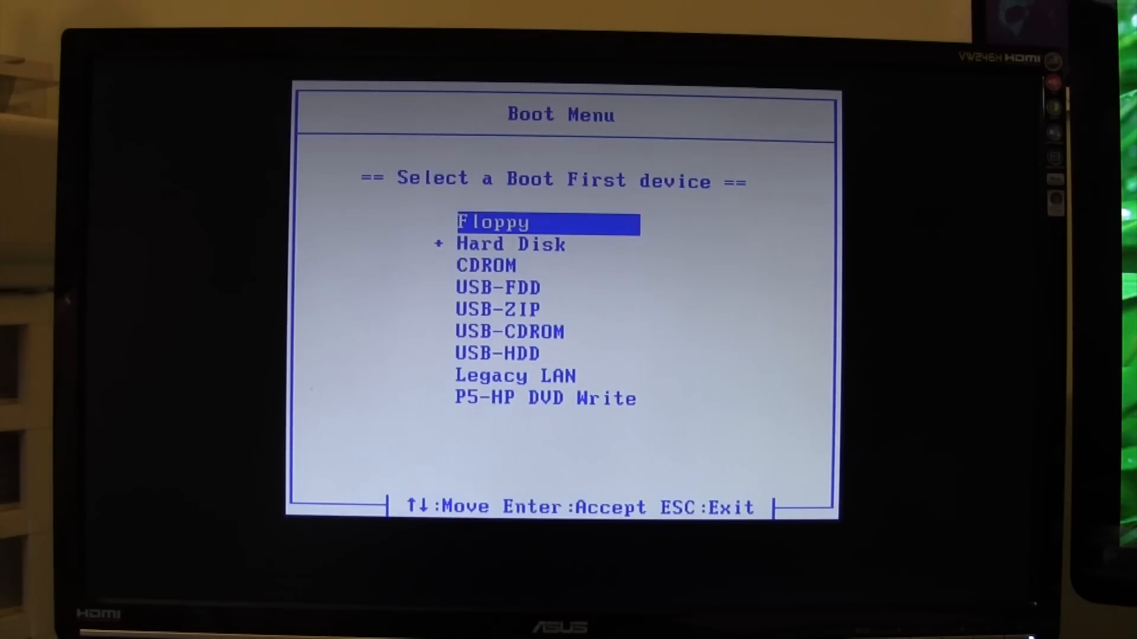
- Highlight USB-HDD in the boot device list and boot from it
key(Down)
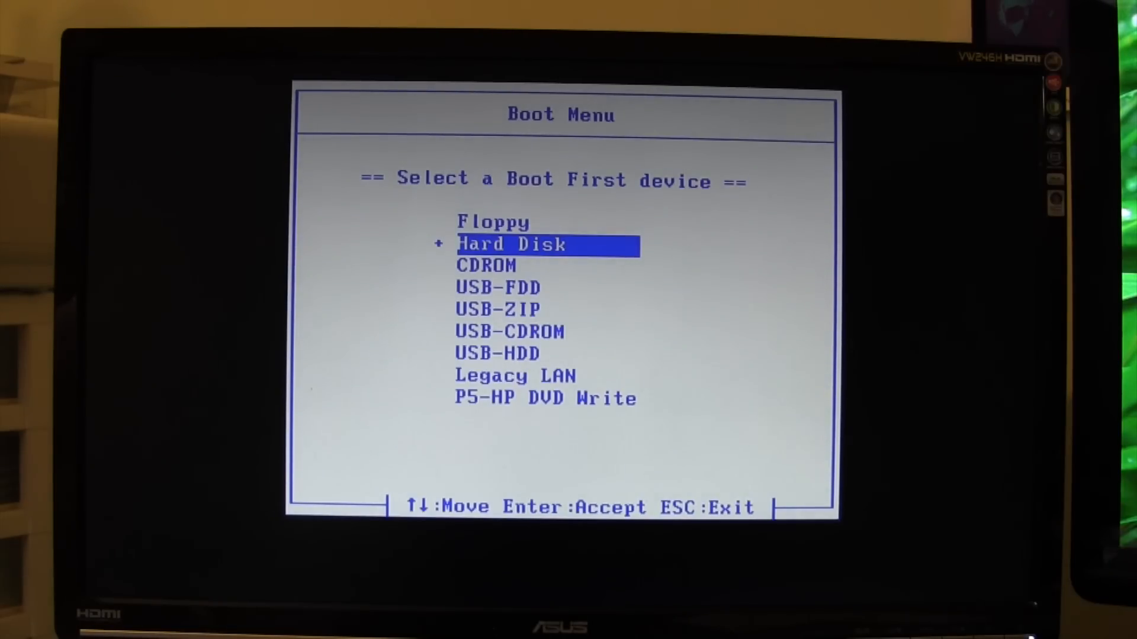
key(down)
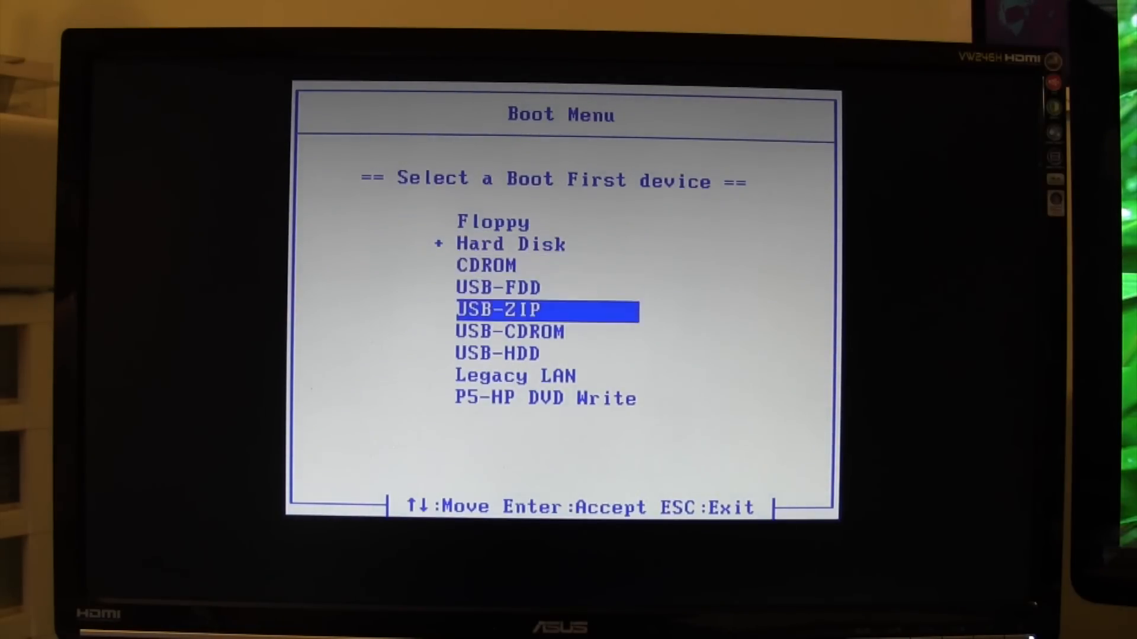
key(Down)
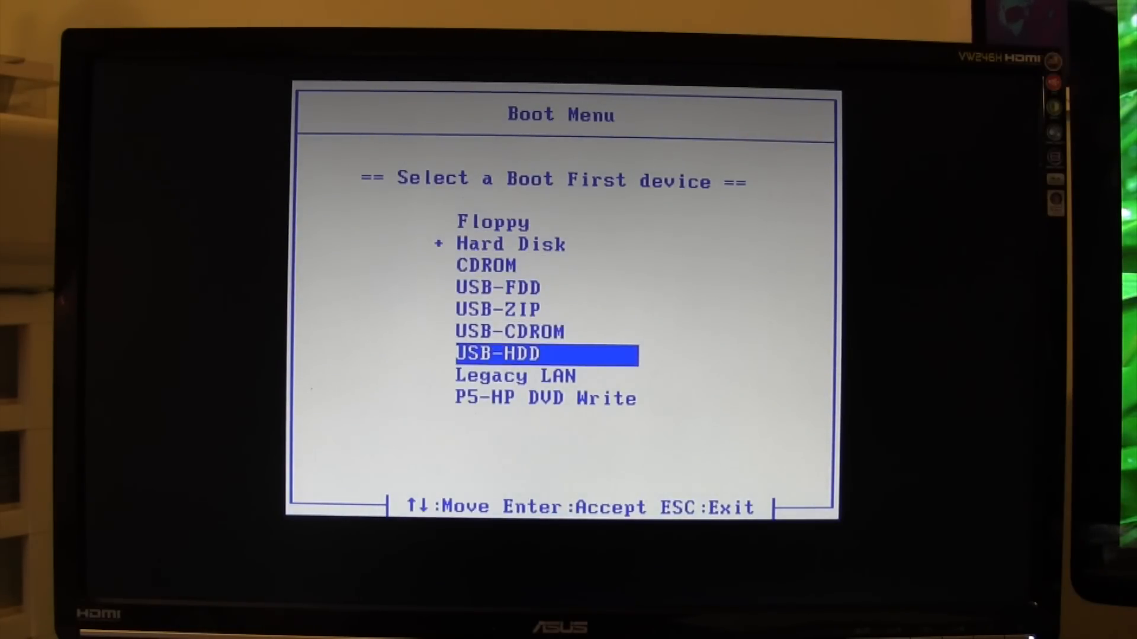
key(Return)
text(Graphics)
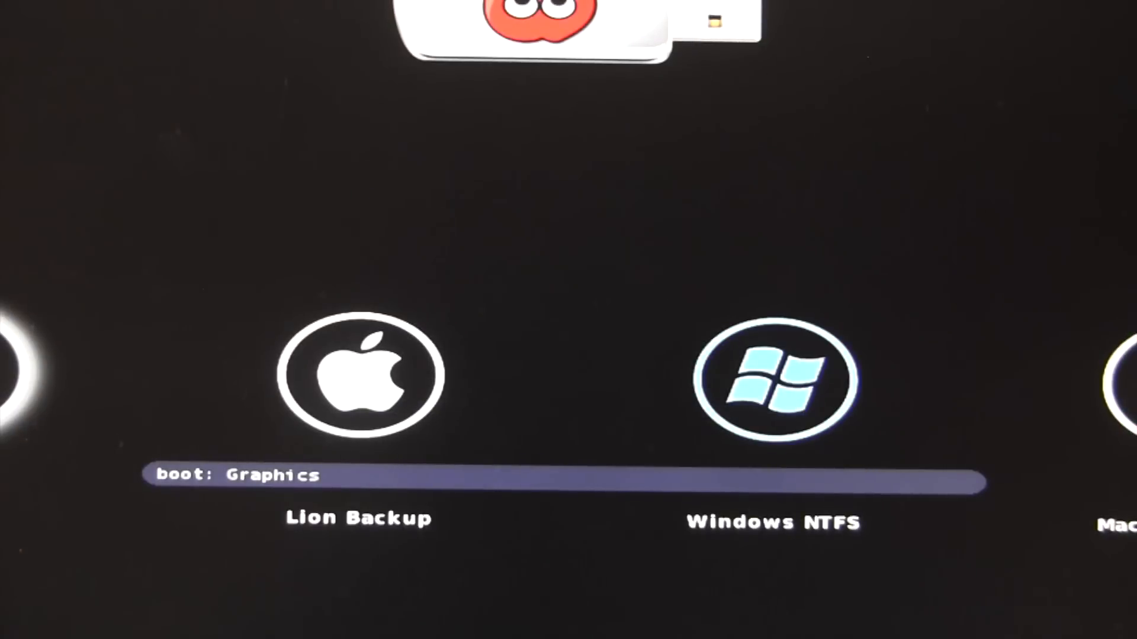
- Enter GraphicsEnabler=No at the Chameleon prompt to boot the installer
text(Enab)
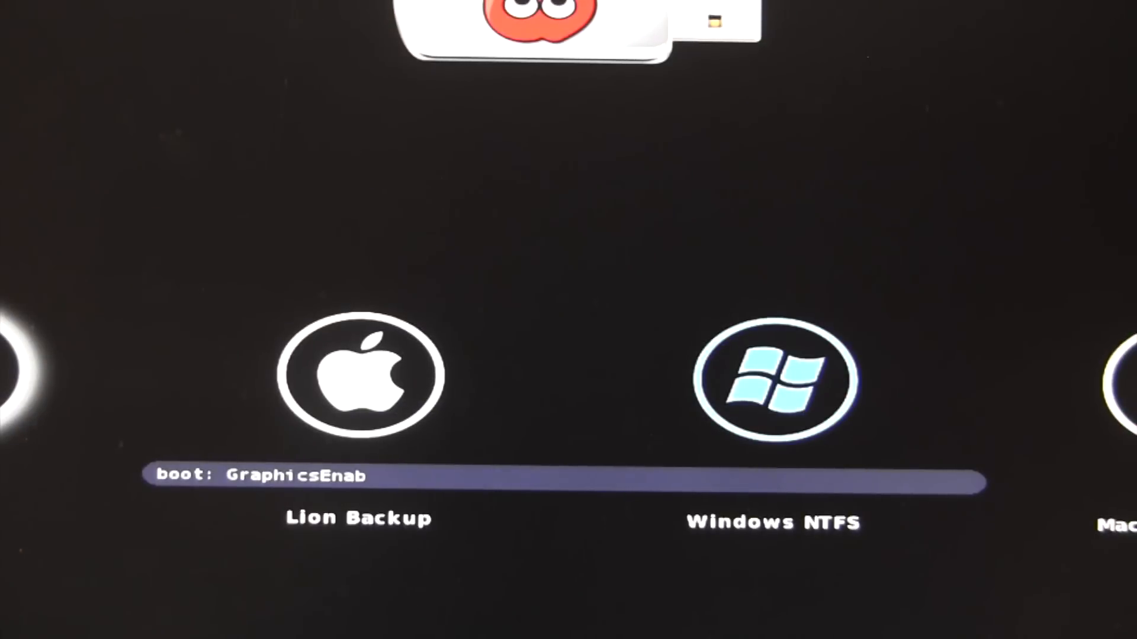
text(ler=)
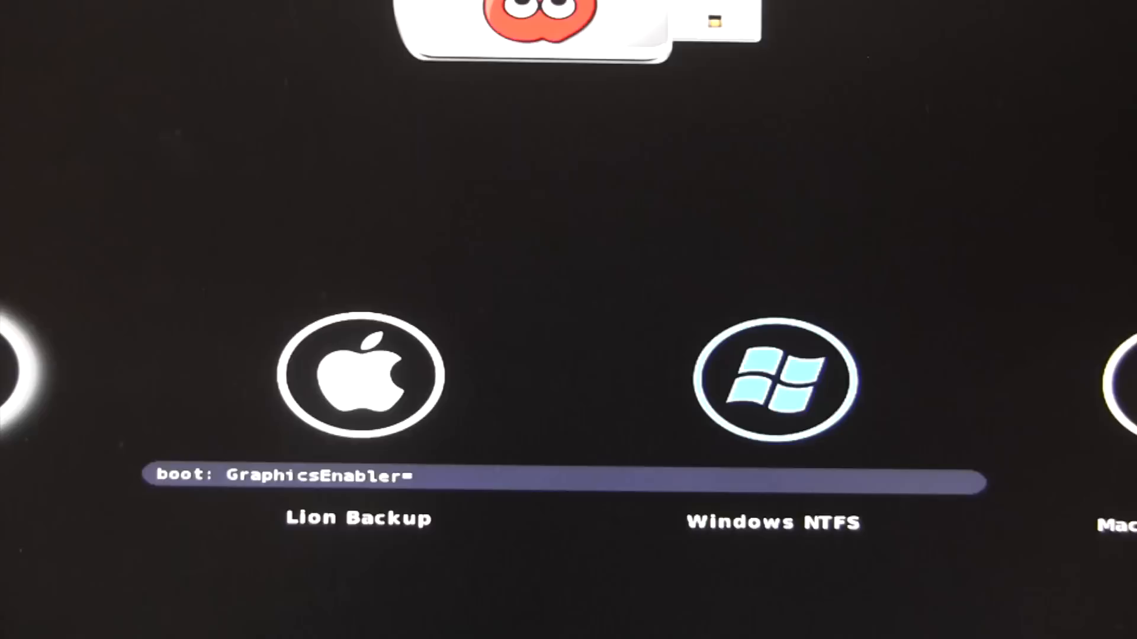
text(N)
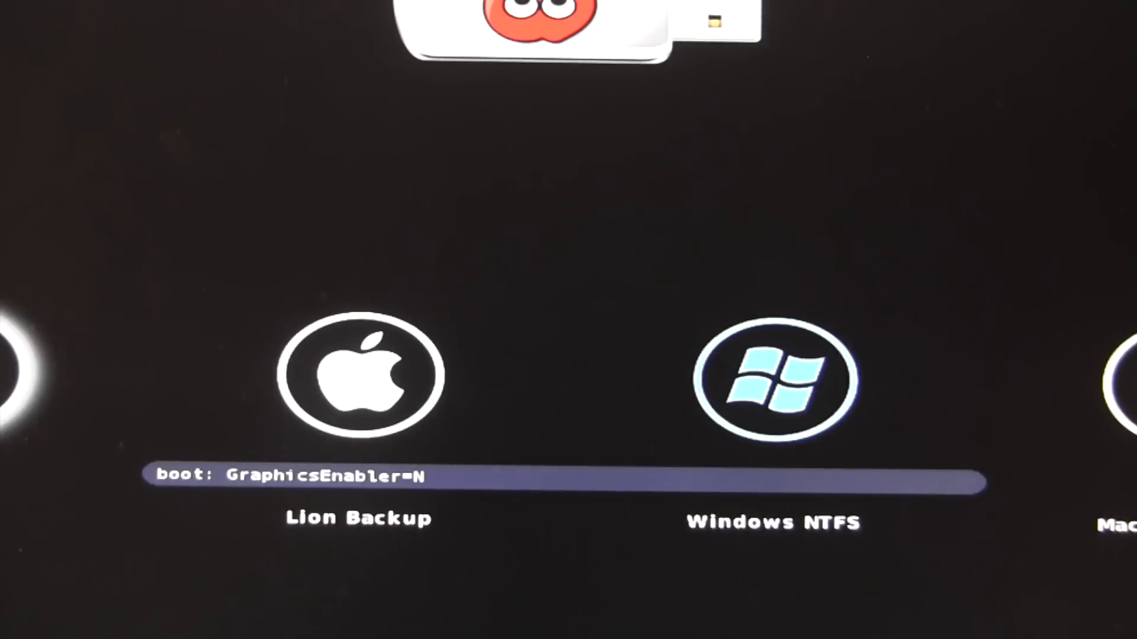
text(o)
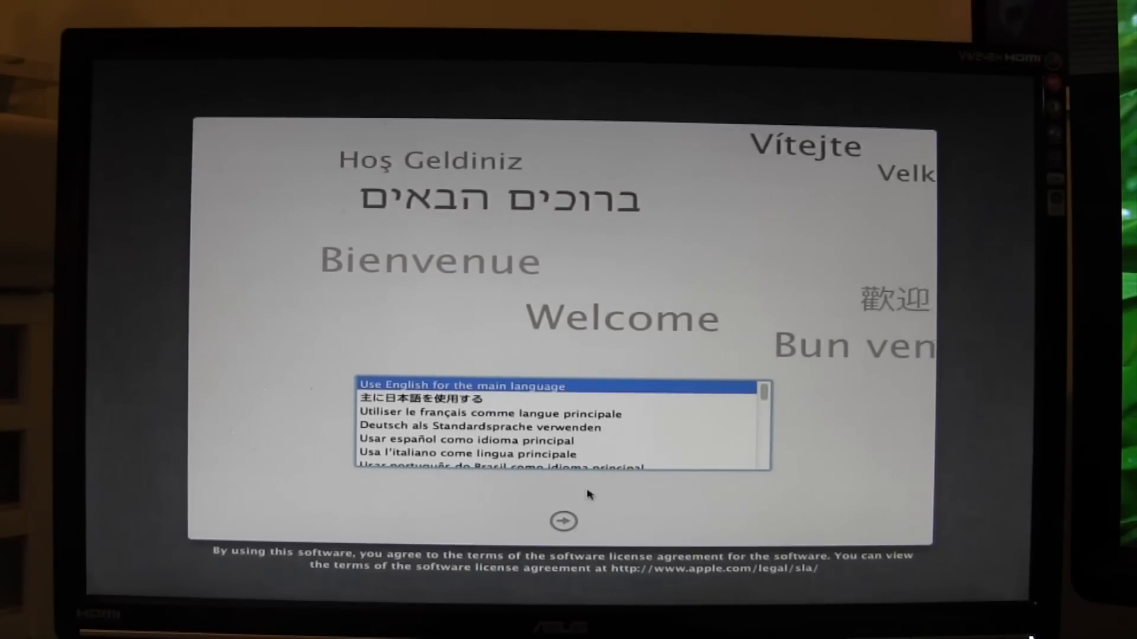
- Continue in English, agree to the license, and choose Macintosh SSD as the install disk
click(562, 521)
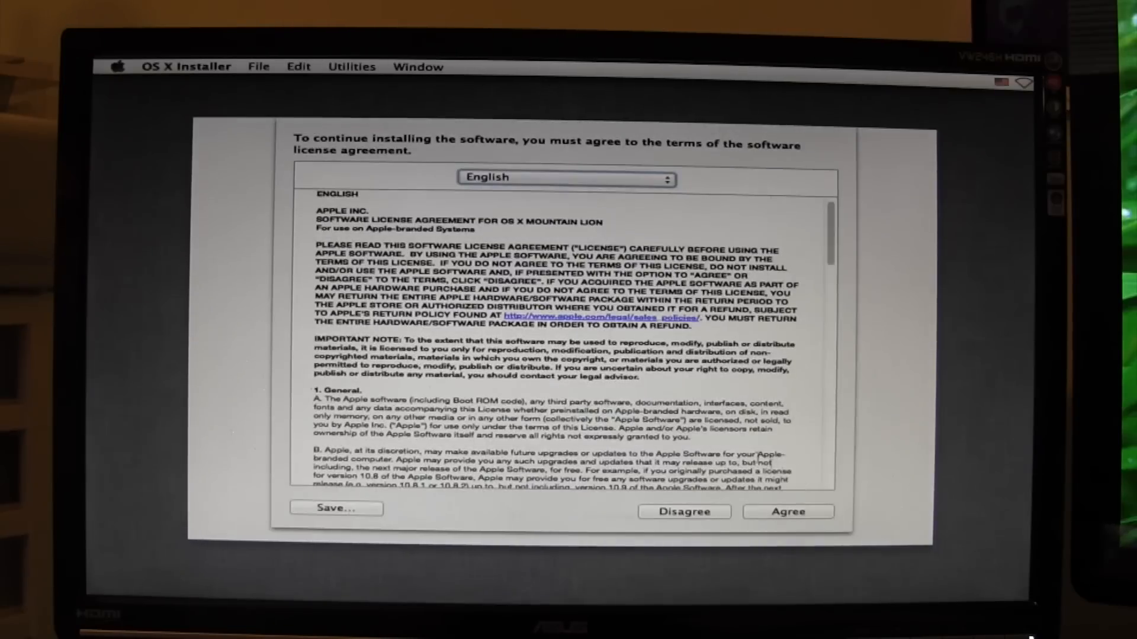
click(787, 512)
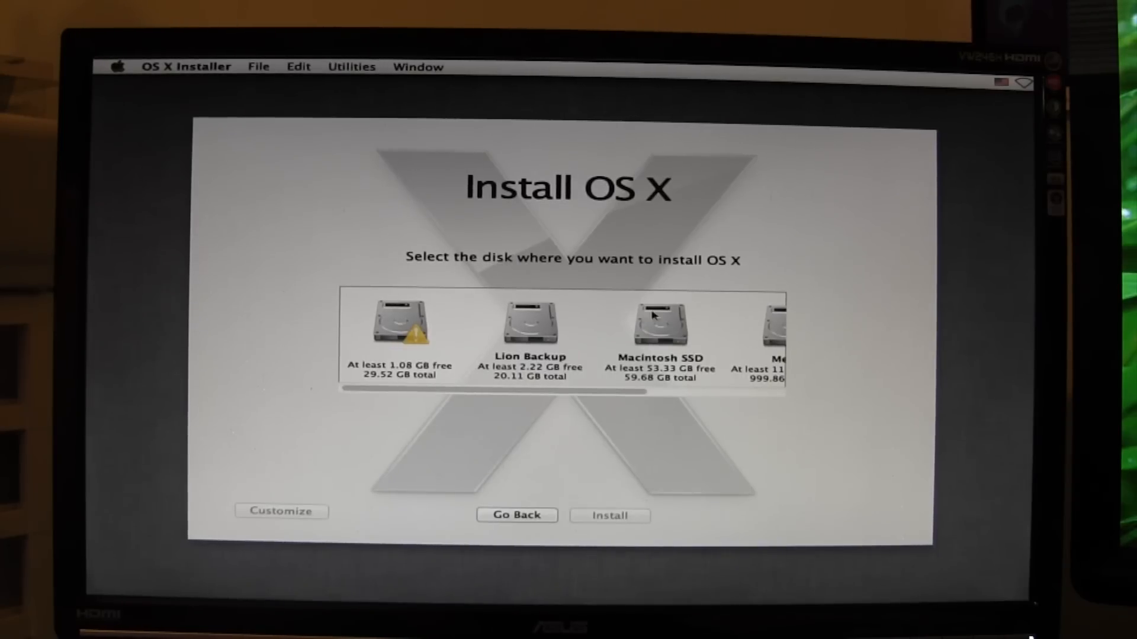
click(657, 320)
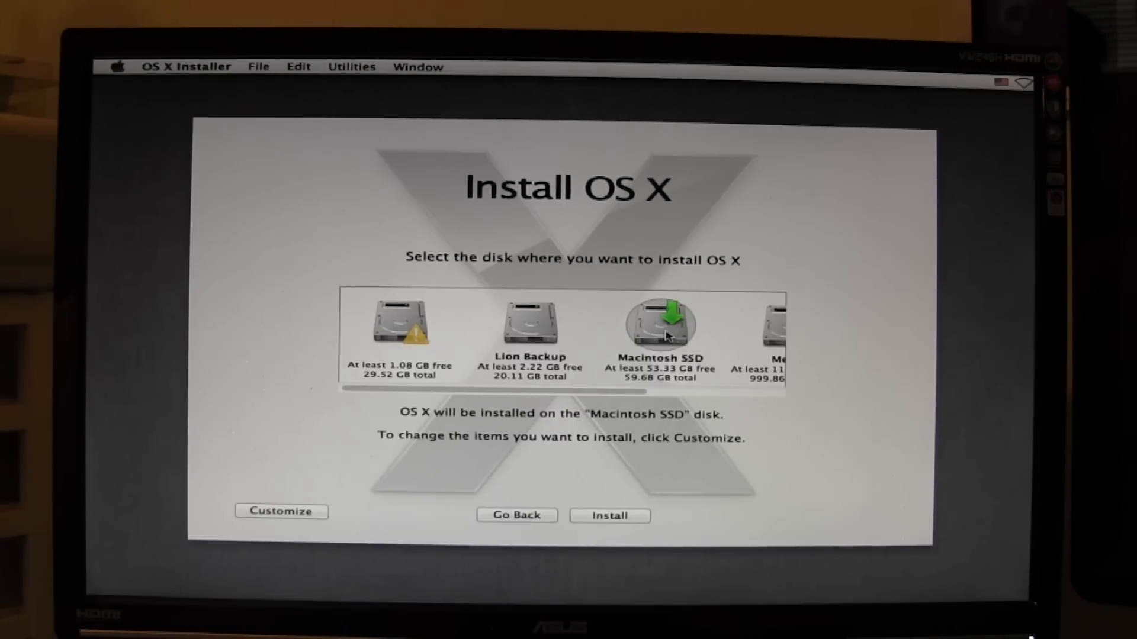
mouse_move(372, 128)
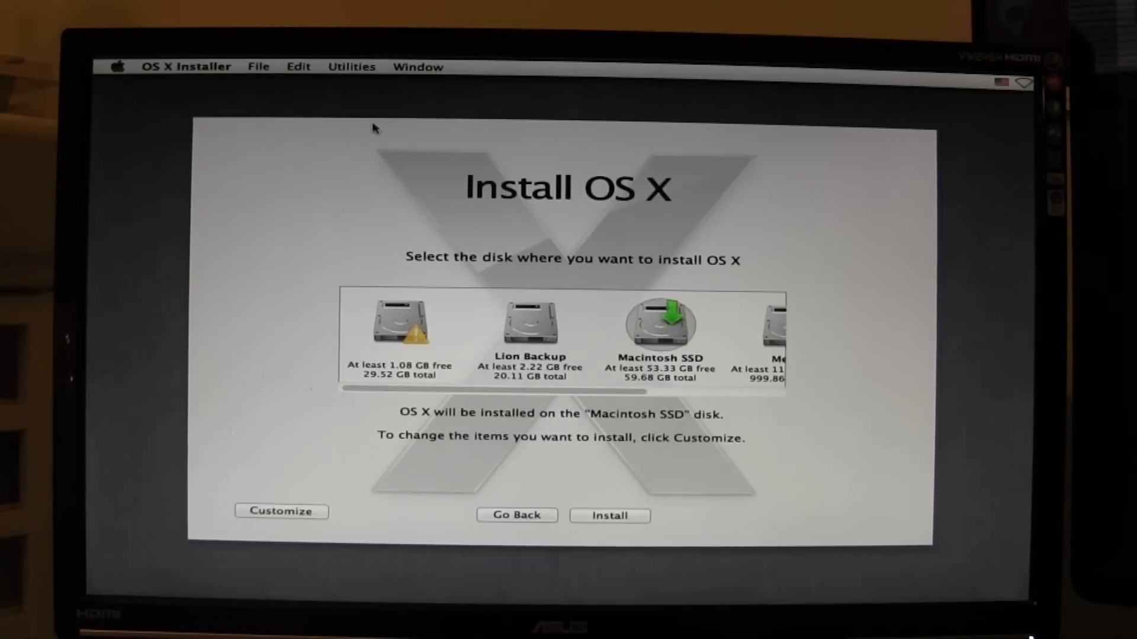
click(350, 66)
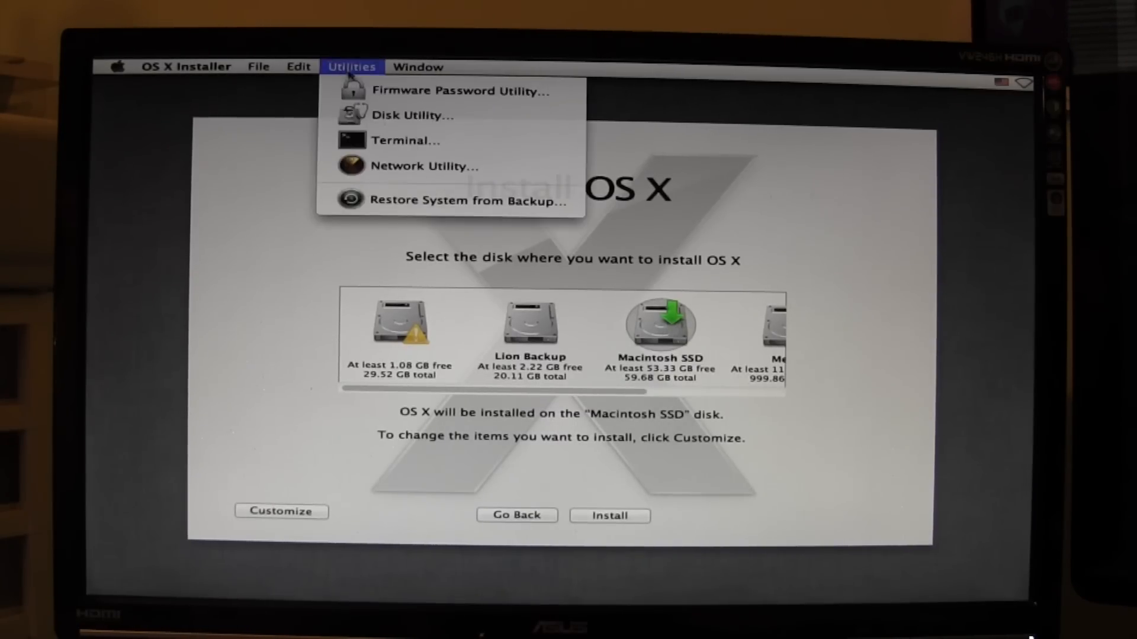
- Erase the Macintosh SSD volume in Disk Utility and choose it again as the install disk
click(412, 115)
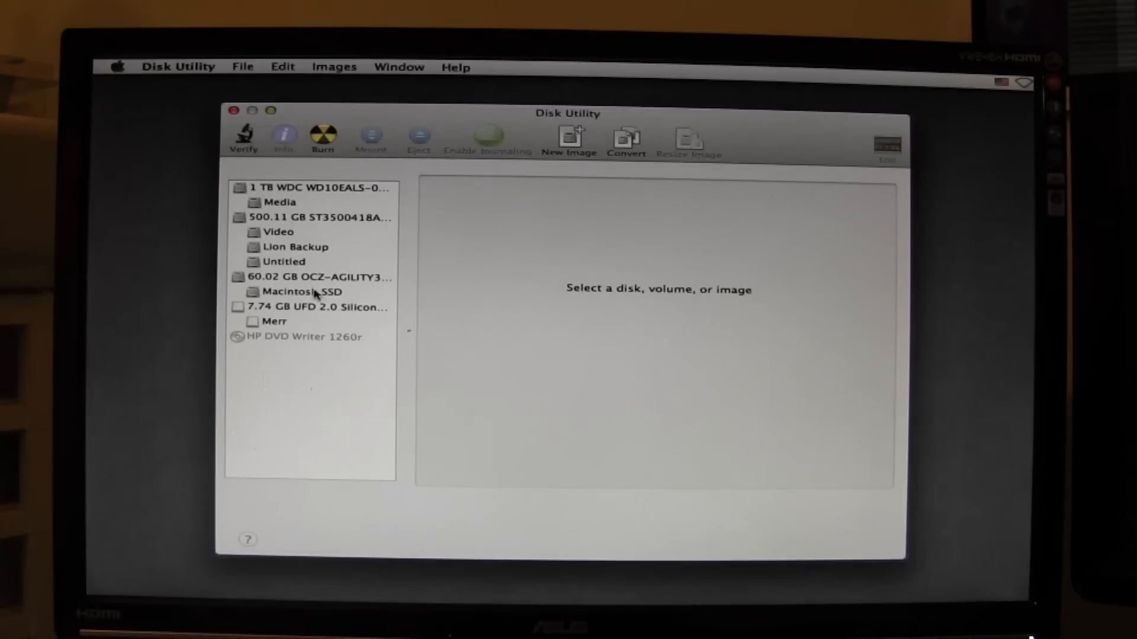
click(302, 291)
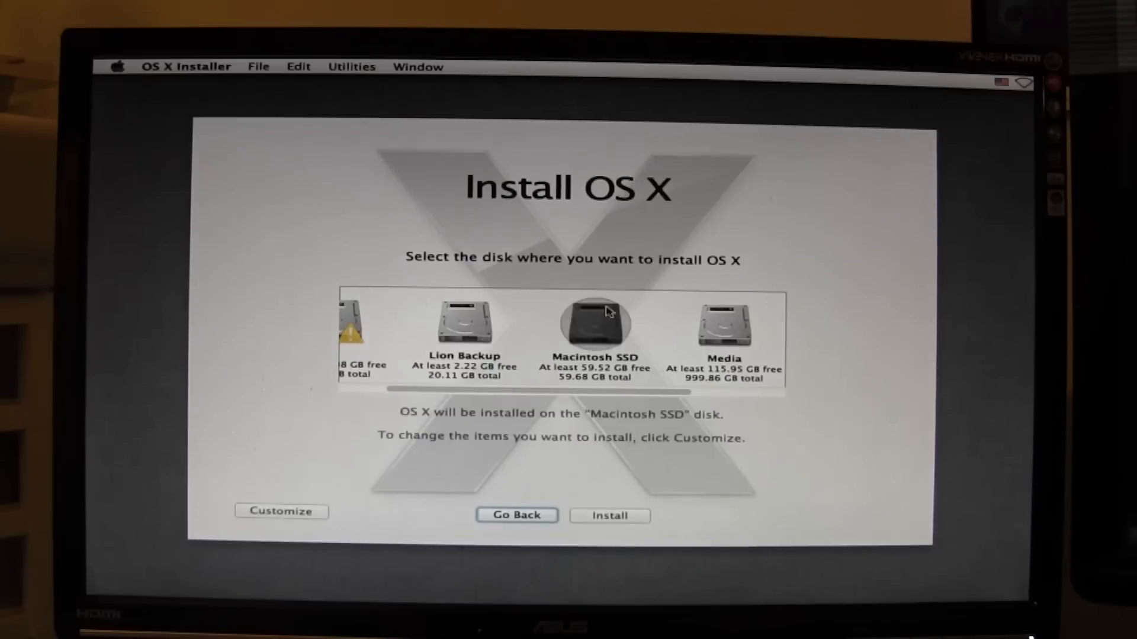
click(593, 324)
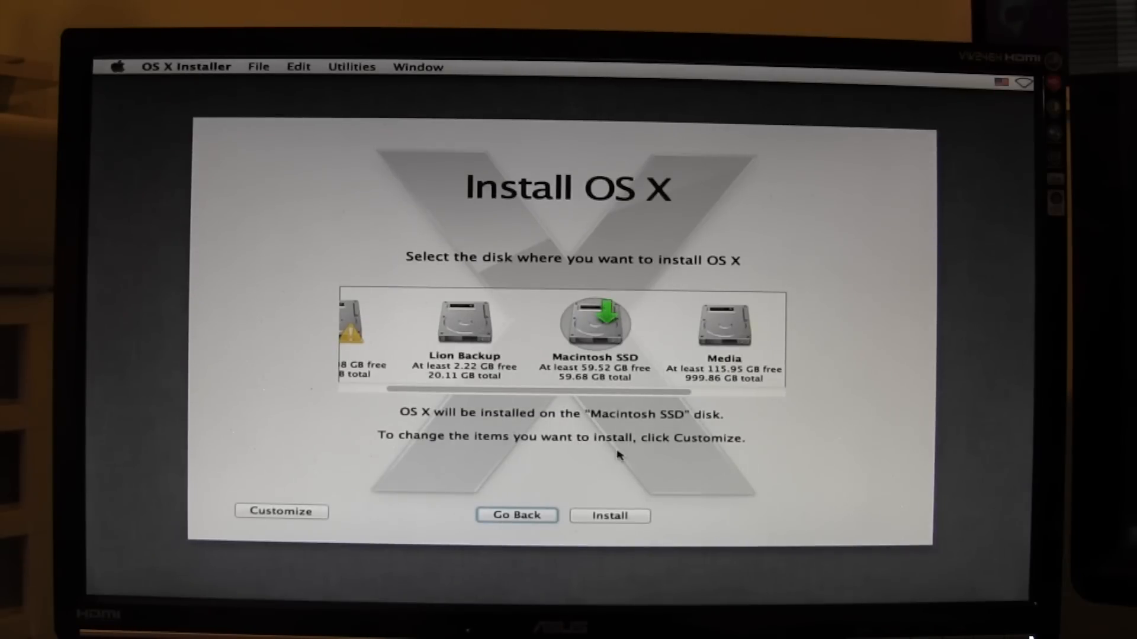
- Install OS X onto Macintosh SSD and restart once it succeeds
click(608, 515)
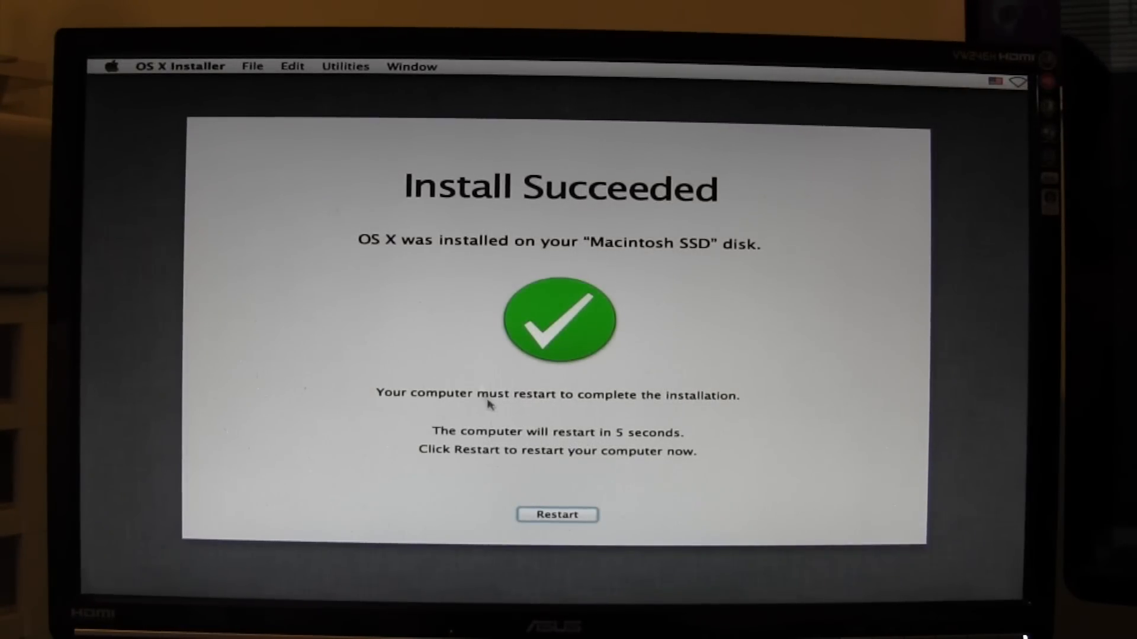
click(556, 514)
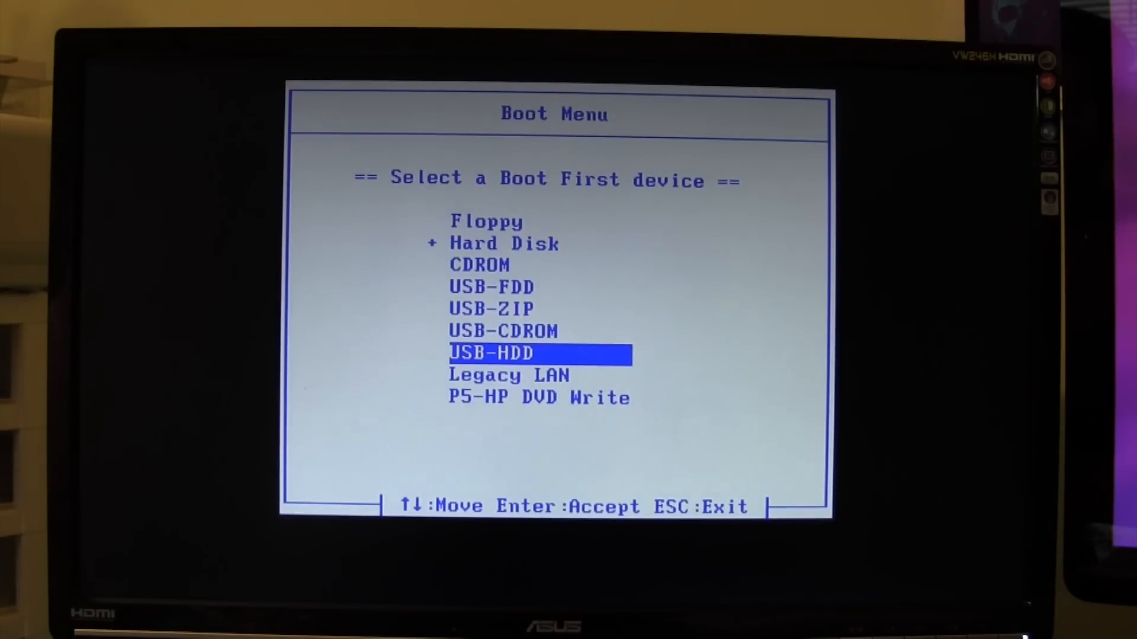
- Boot from the highlighted USB-HDD to start the freshly installed OS X
key(Return)
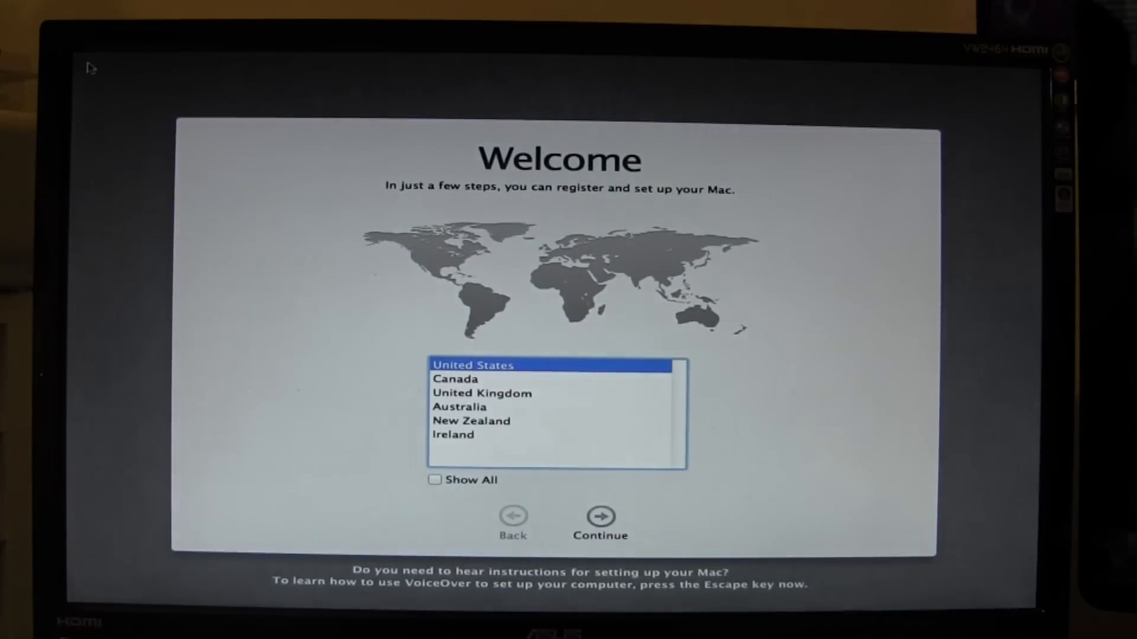
mouse_move(607, 304)
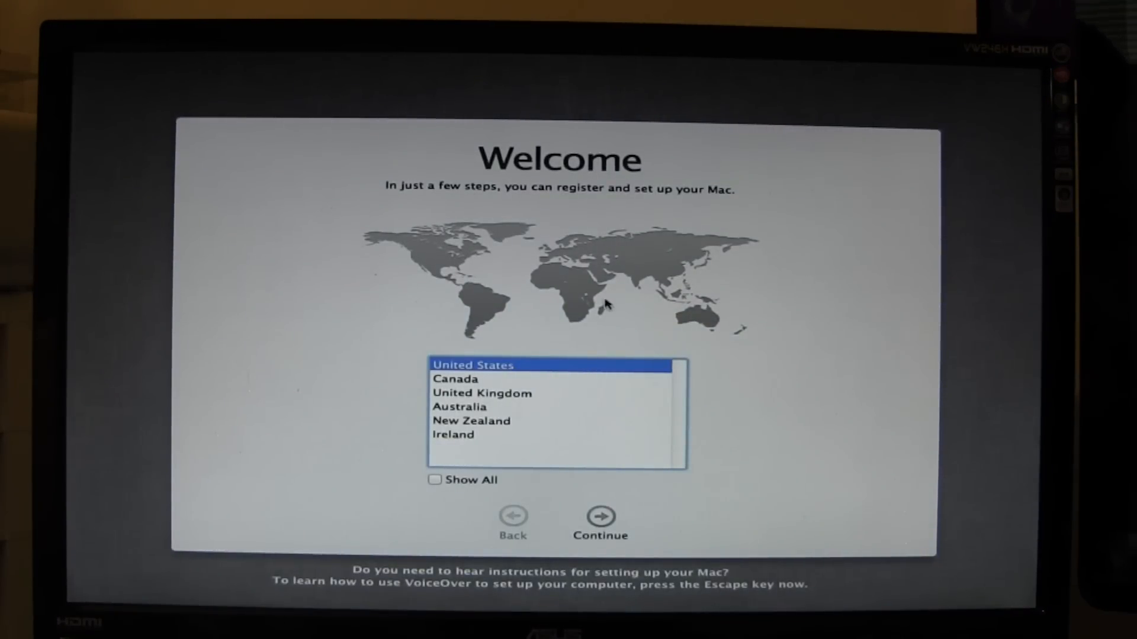
- Keep United States, skip data transfer, enable location services, and skip the Apple ID sign-in
click(599, 517)
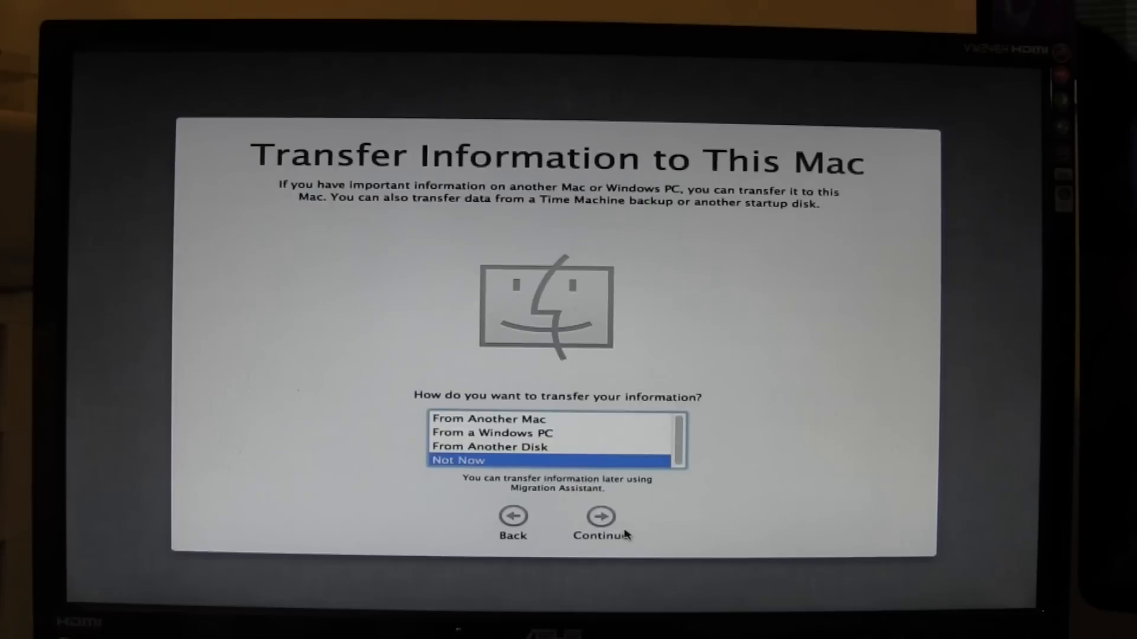
click(599, 516)
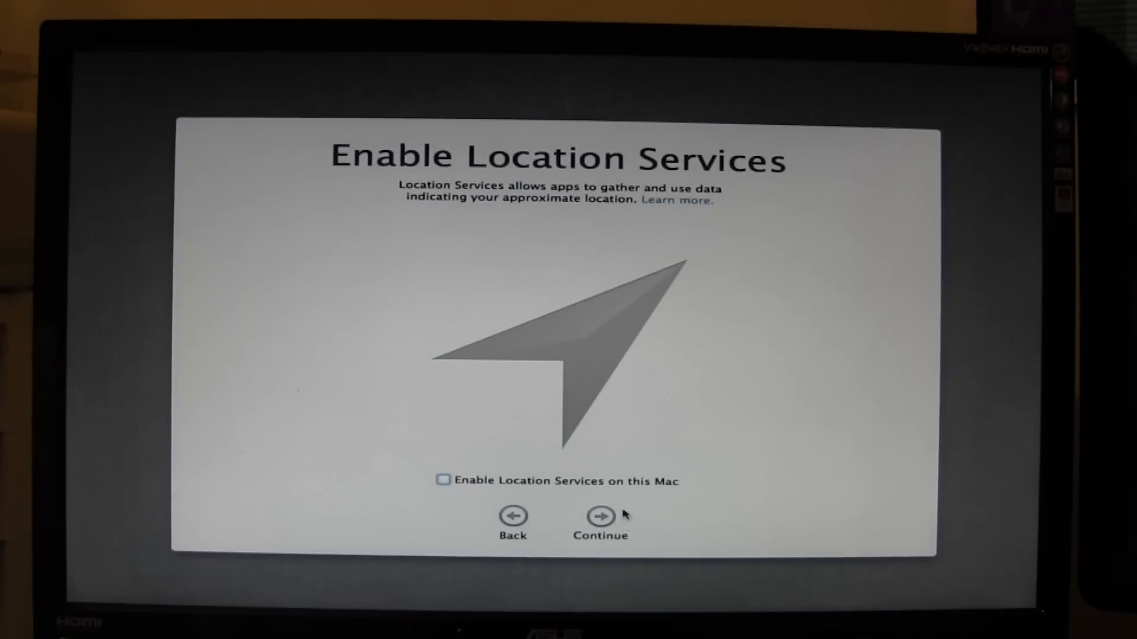
click(444, 481)
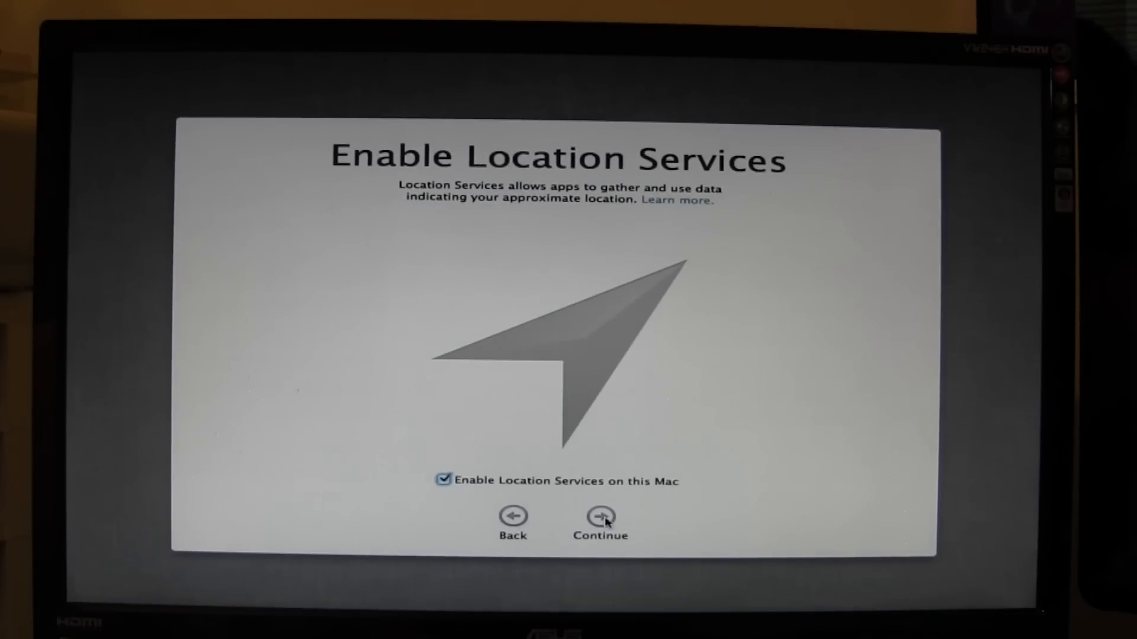
click(599, 517)
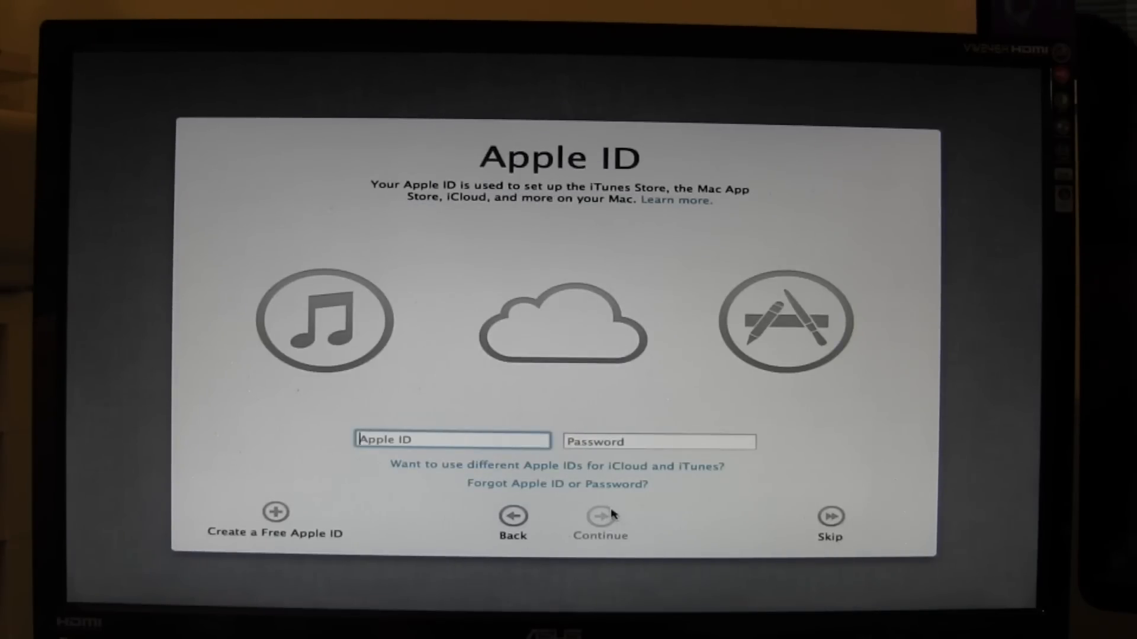
click(829, 516)
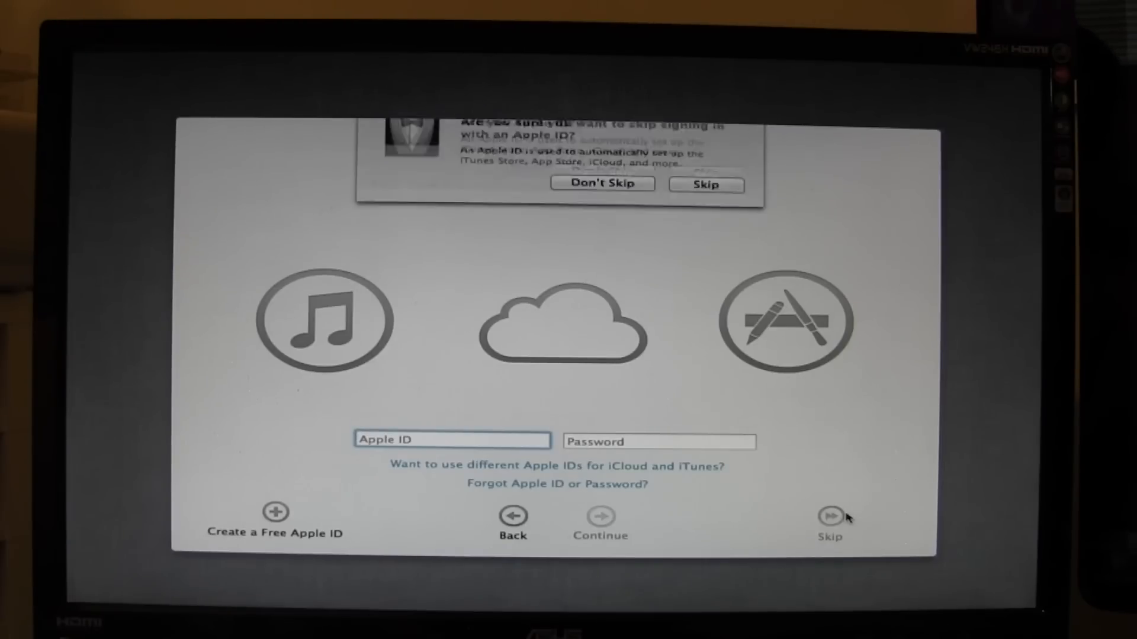
click(703, 185)
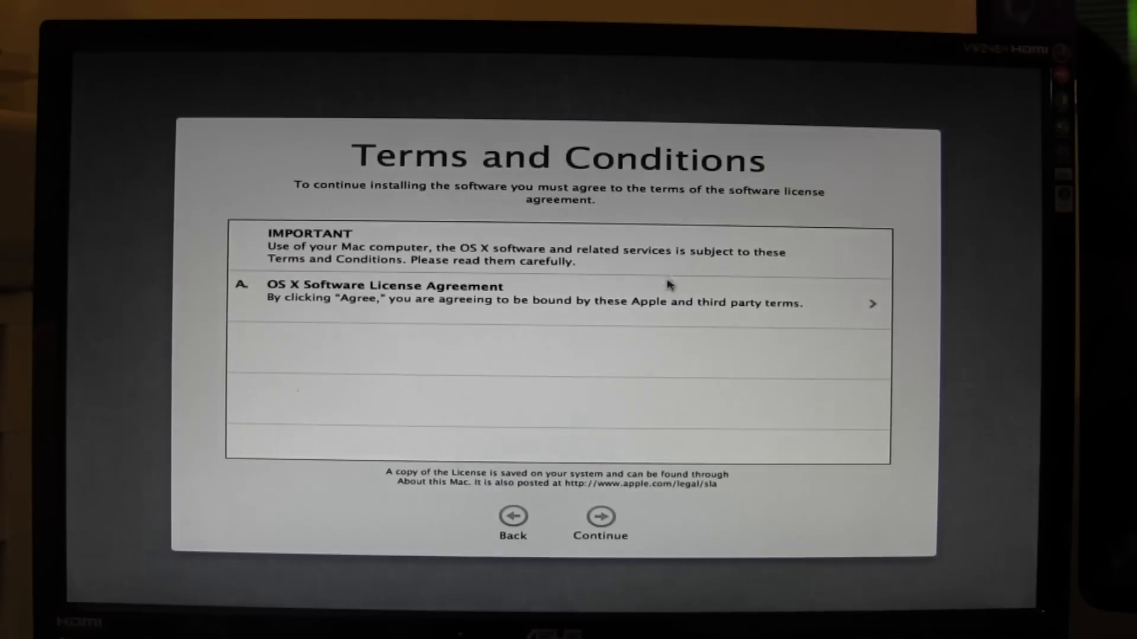
mouse_move(635, 498)
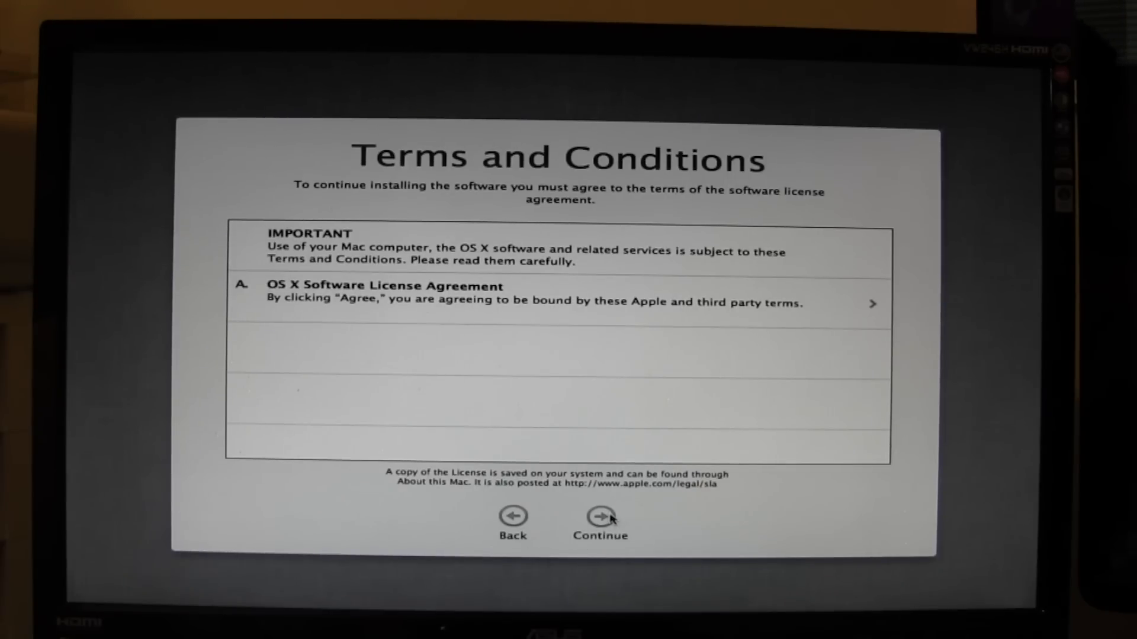
- Agree to the terms, finish the last setup step, and start using the Mac at the desktop
click(599, 518)
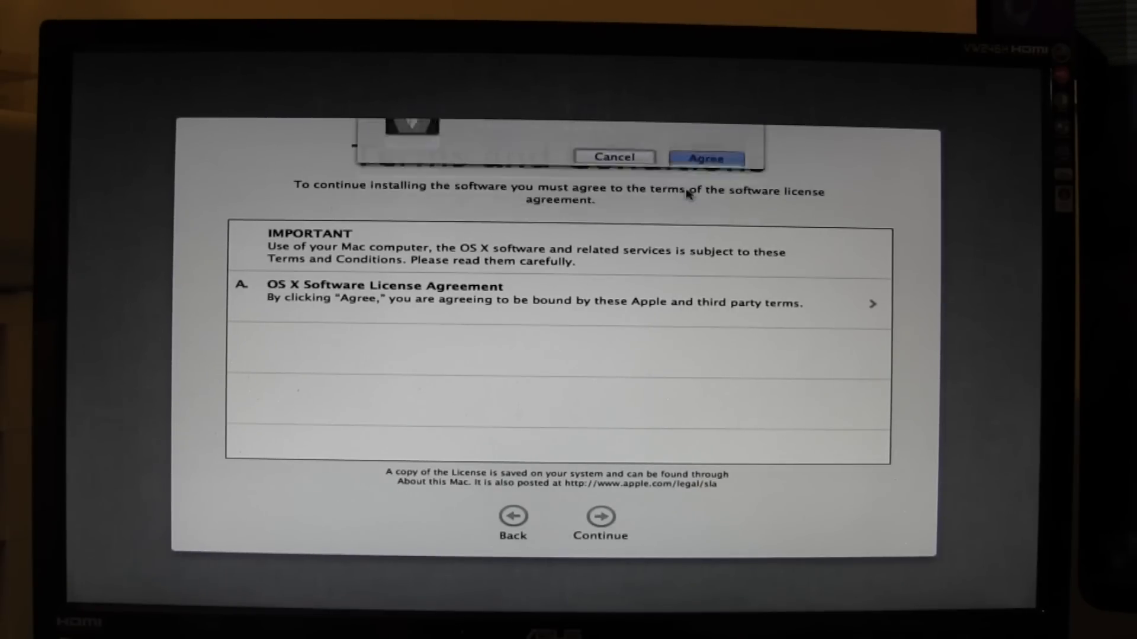
click(706, 158)
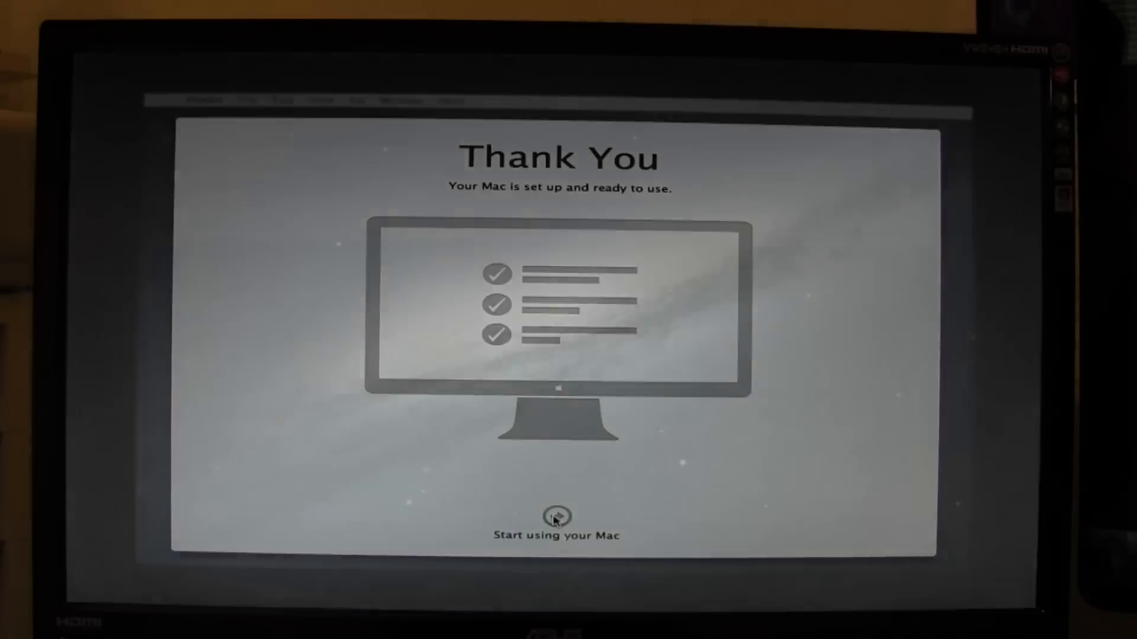
click(556, 517)
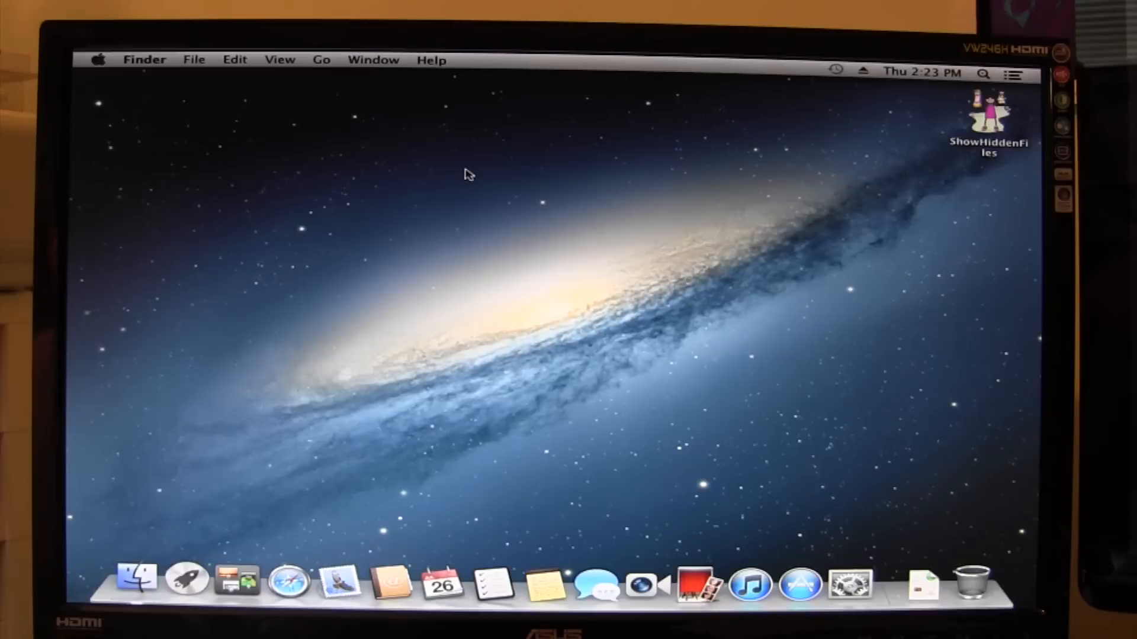
mouse_move(1007, 105)
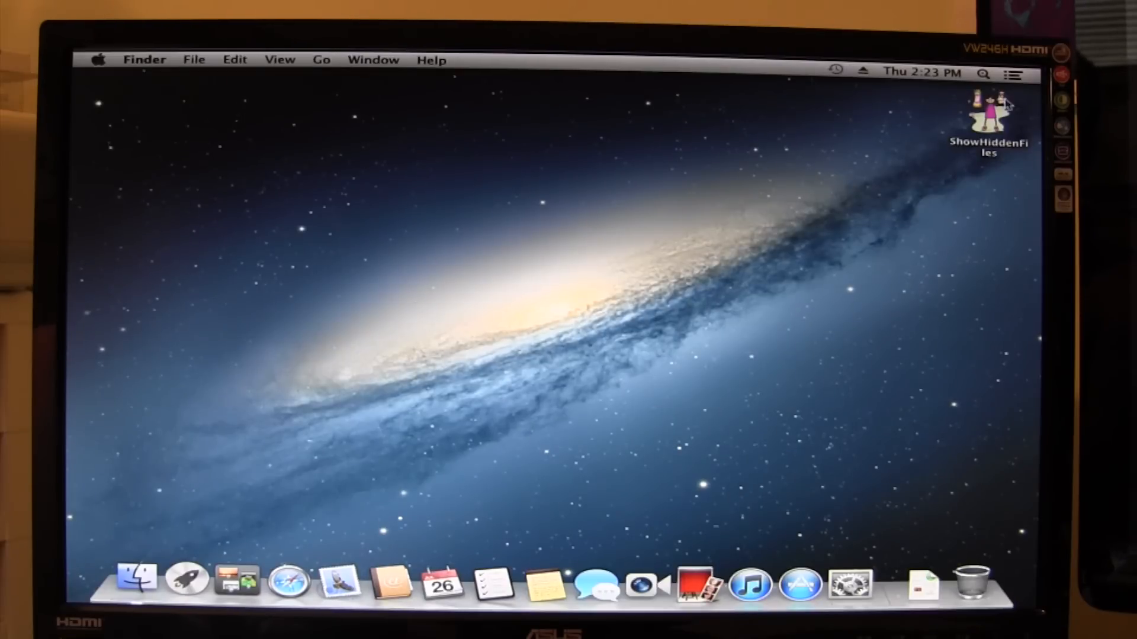
- Show hidden system files with ShowHiddenFiles, close it, and view them in a Finder window
double_click(988, 110)
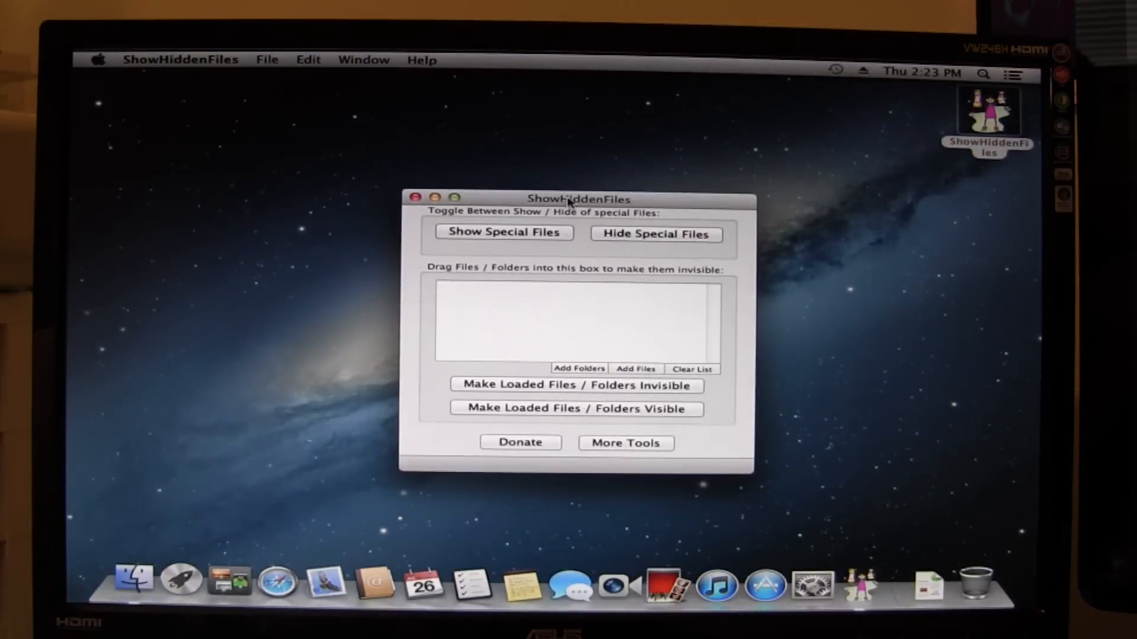
click(504, 232)
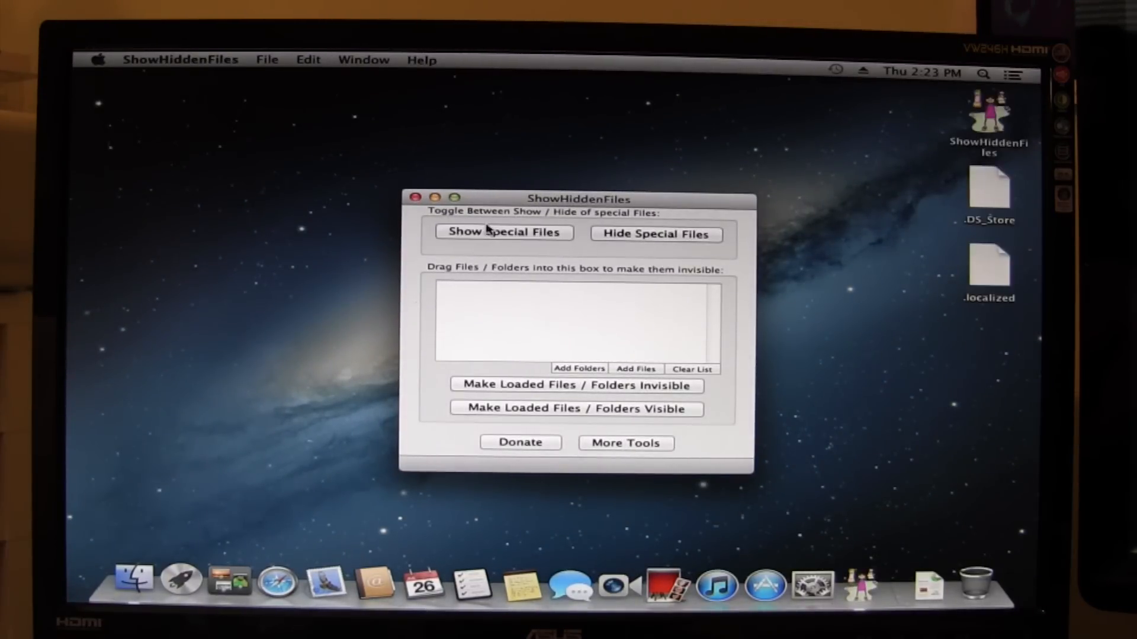
click(414, 198)
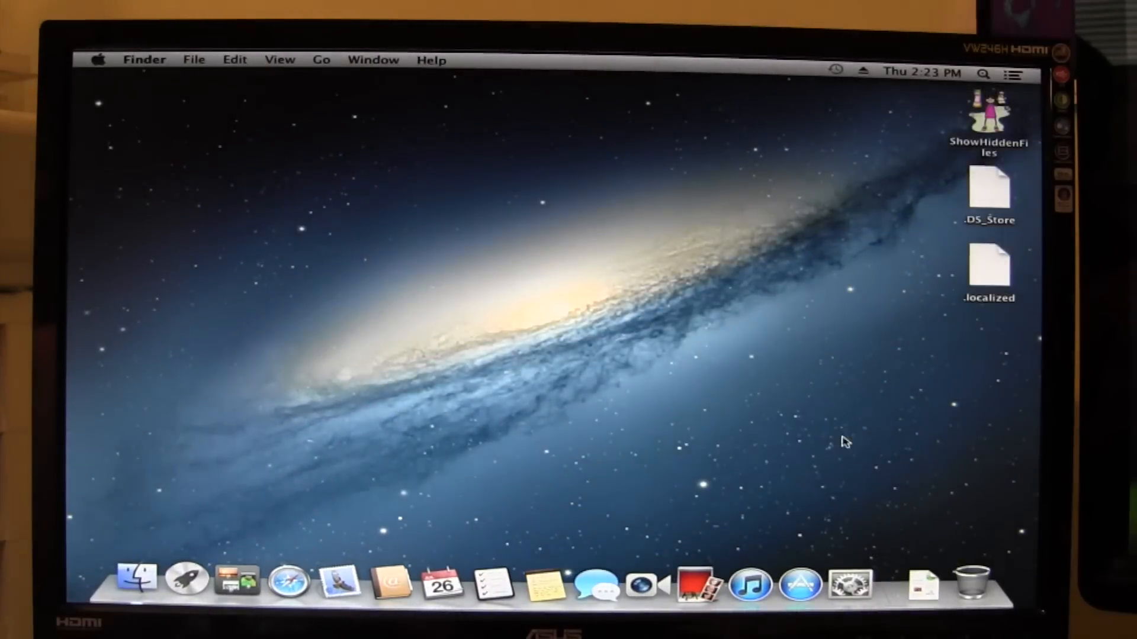
click(134, 582)
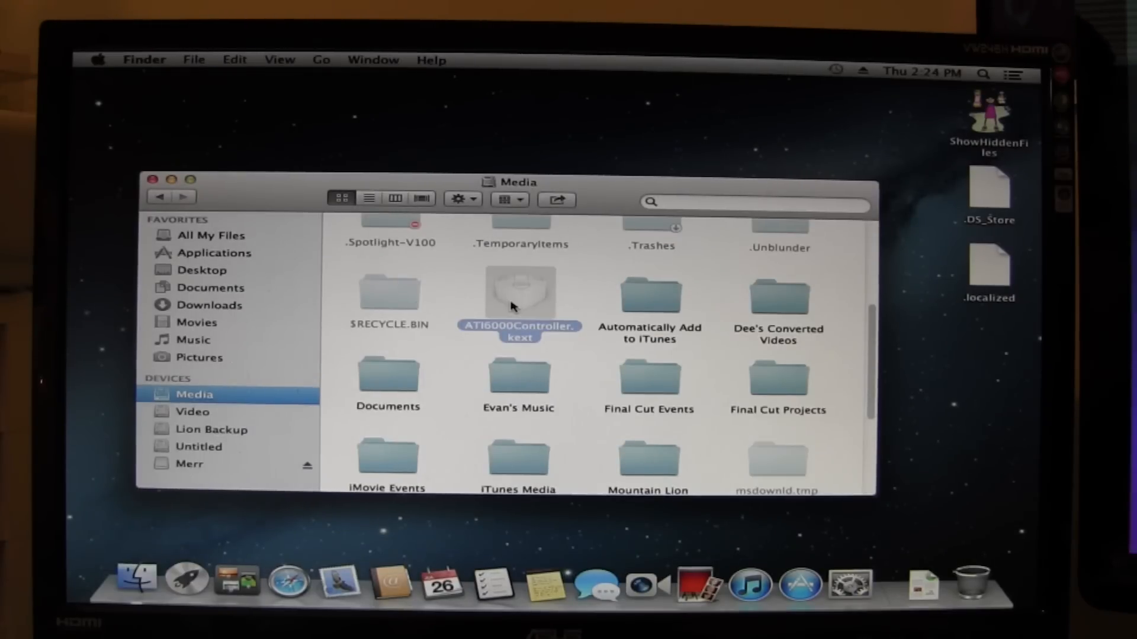
- Run 'open /' in Terminal and browse into System/Library/Extensions on Macintosh SSD
click(983, 73)
text(open)
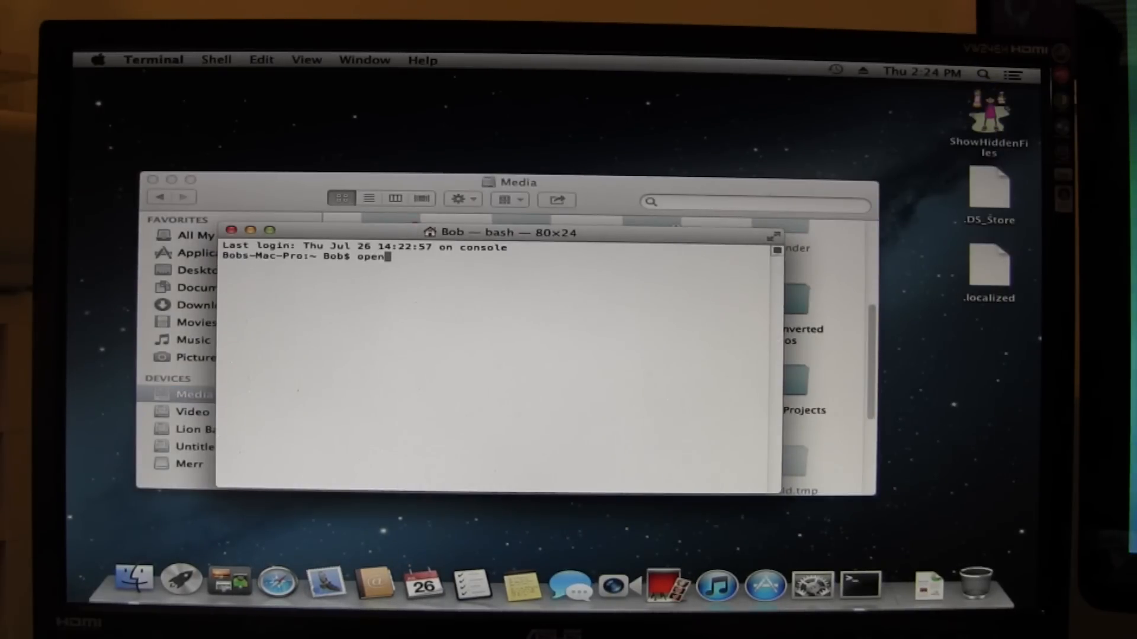
text(/)
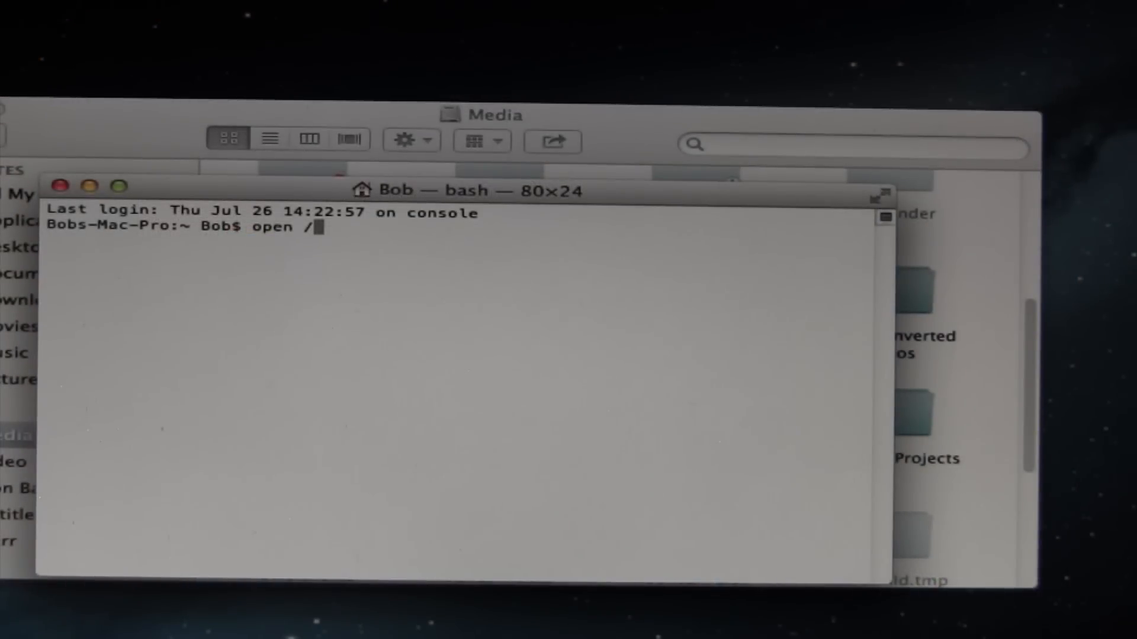
key(Return)
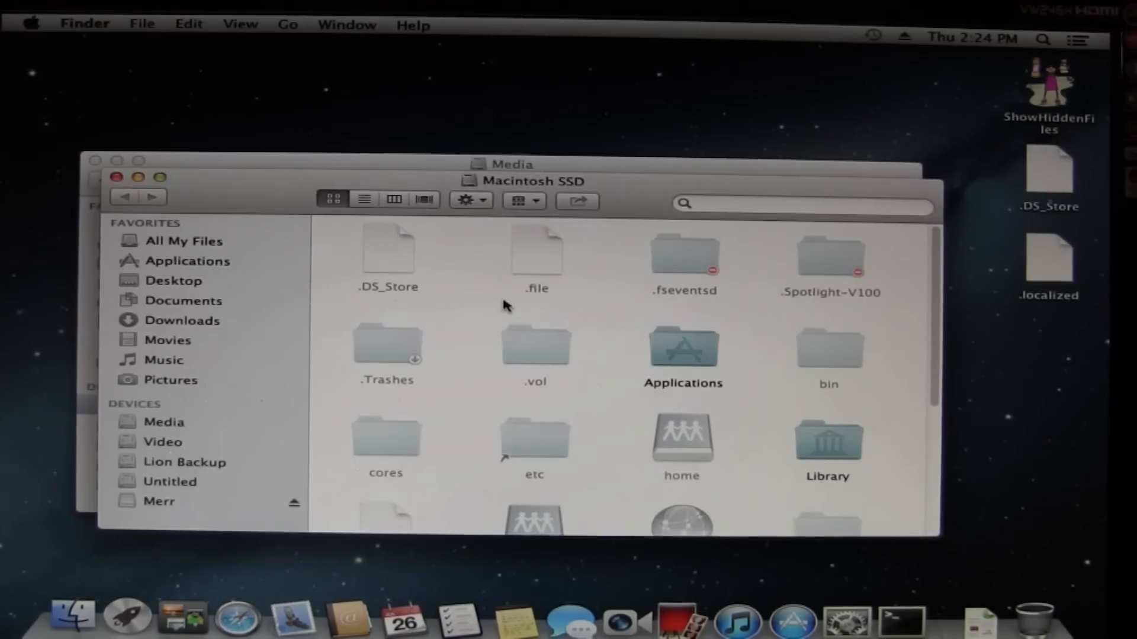
scroll(down, 3)
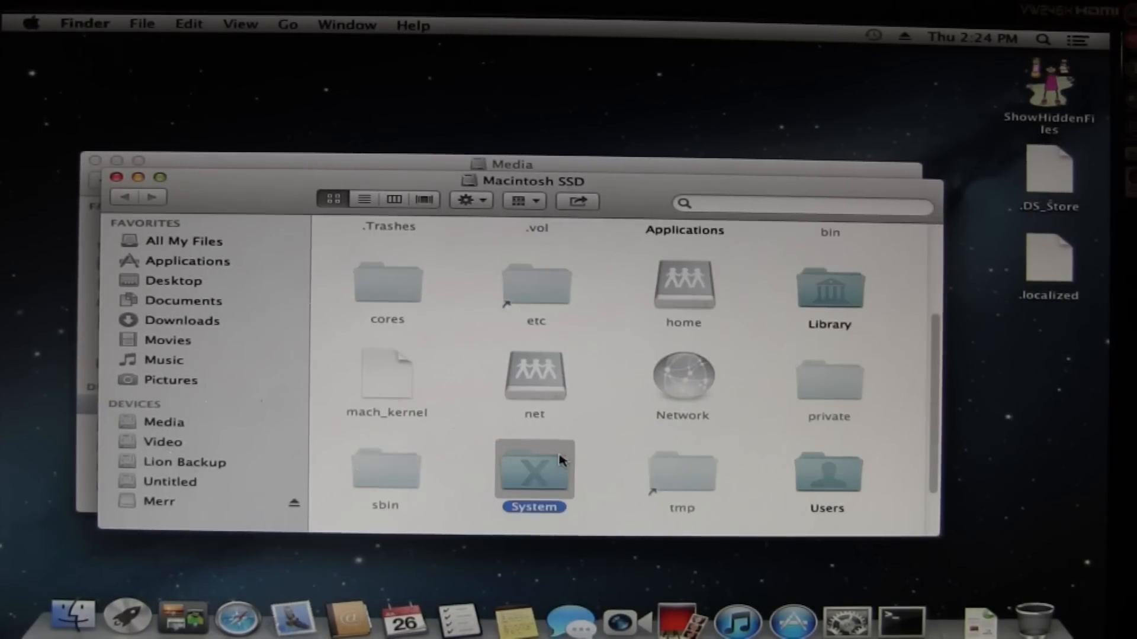
double_click(828, 287)
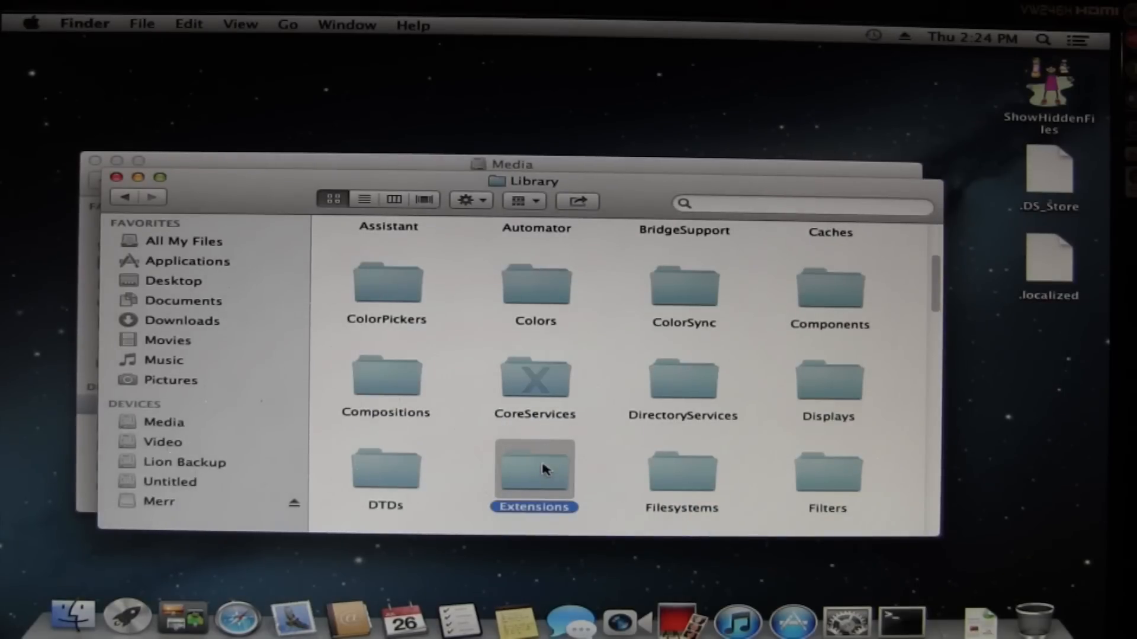
double_click(534, 472)
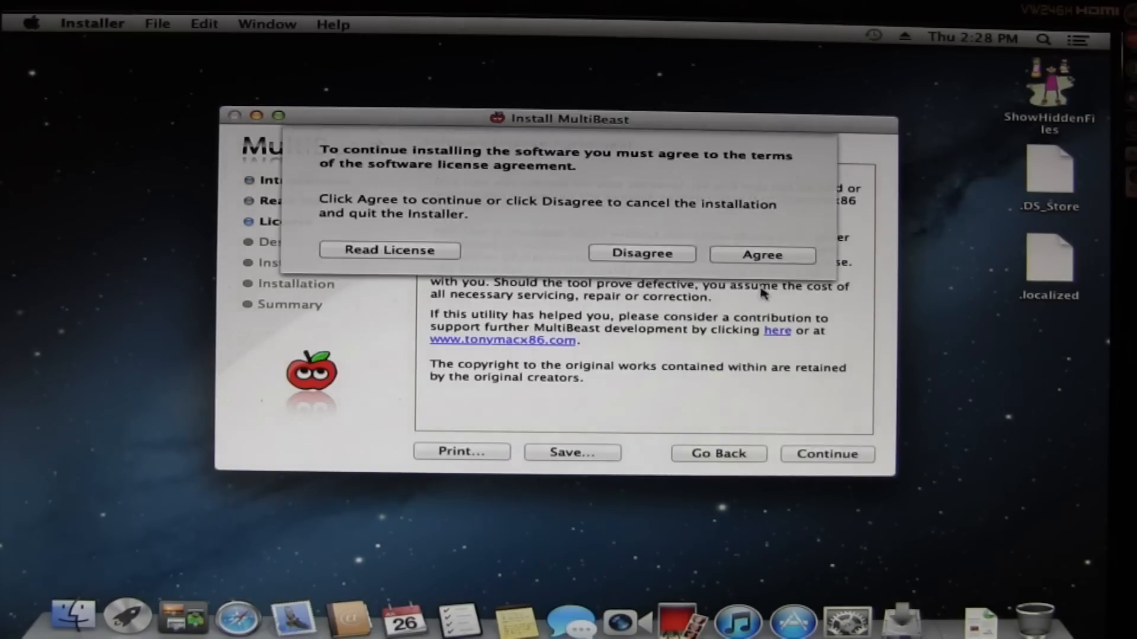
- Accept the MultiBeast license and select UserDSDT Install plus Drivers & Bootloaders items
click(761, 255)
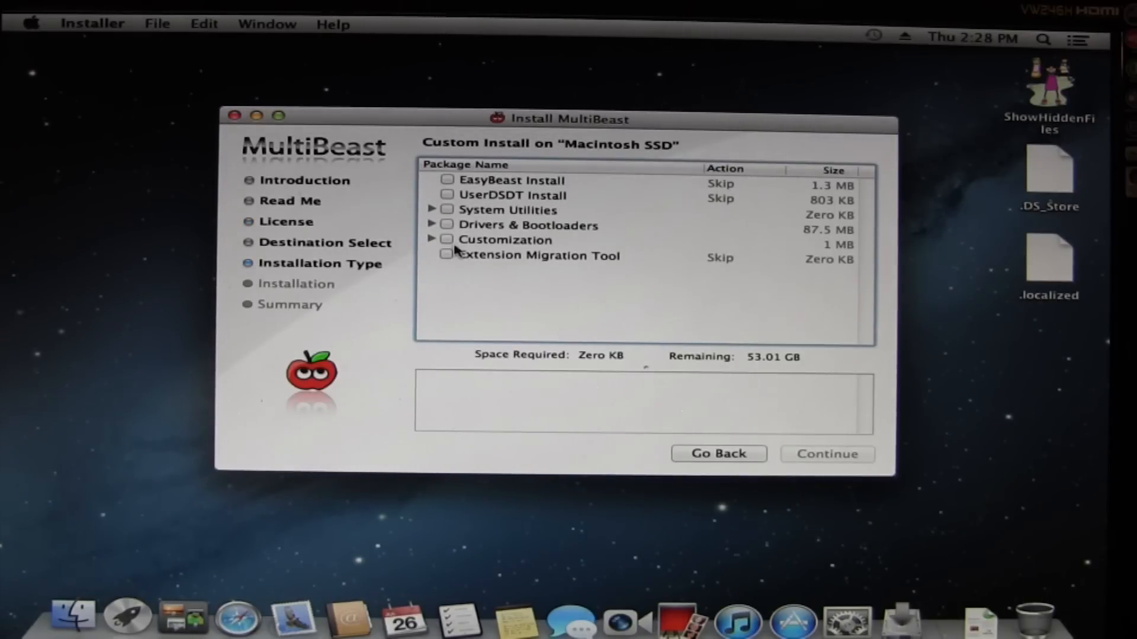
click(513, 180)
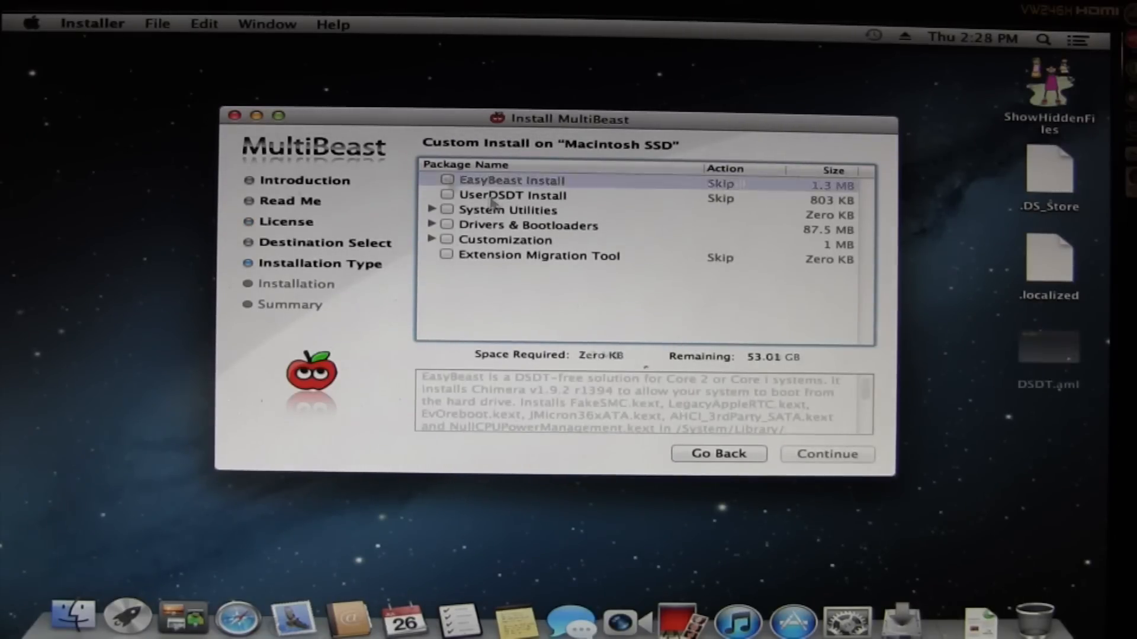
click(446, 196)
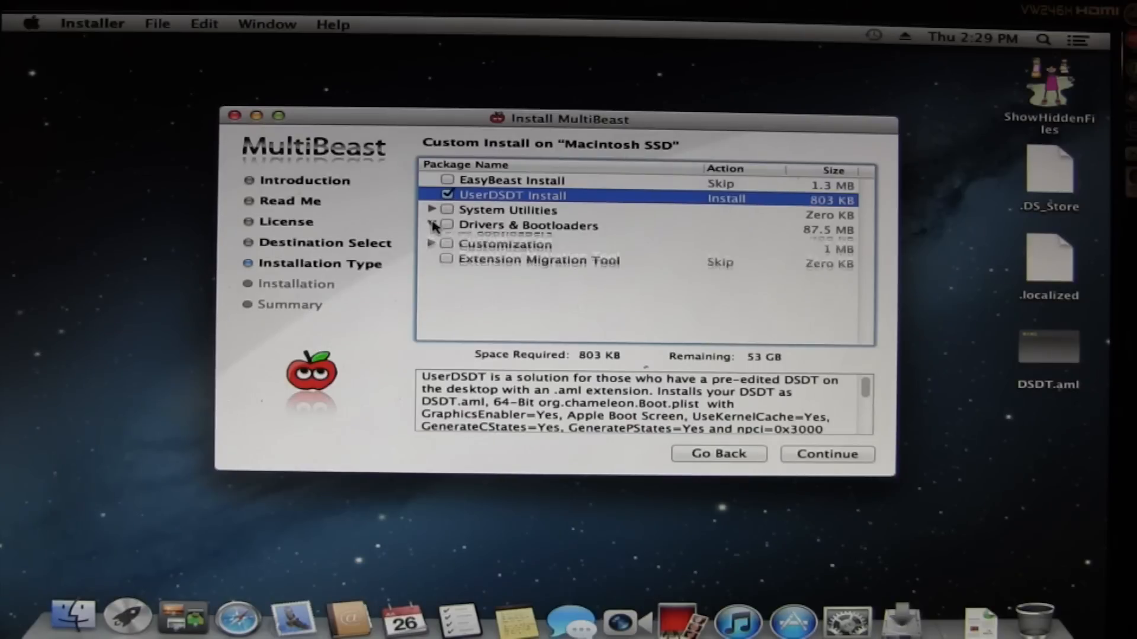
click(448, 225)
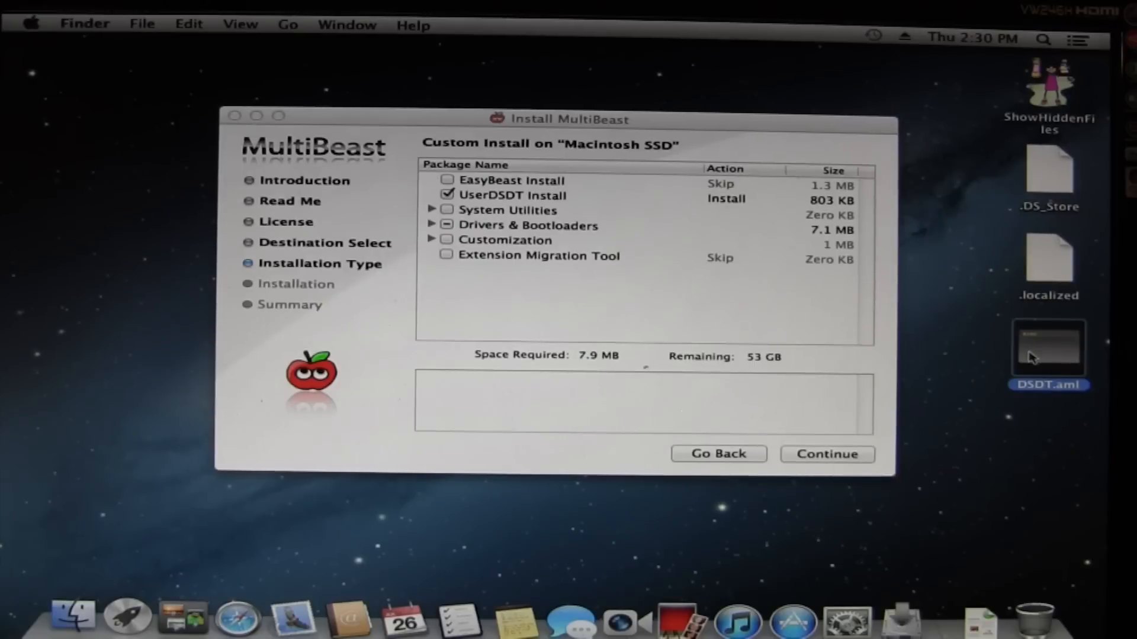
- Install the selected MultiBeast packages onto Macintosh SSD, authorizing with the password
click(827, 453)
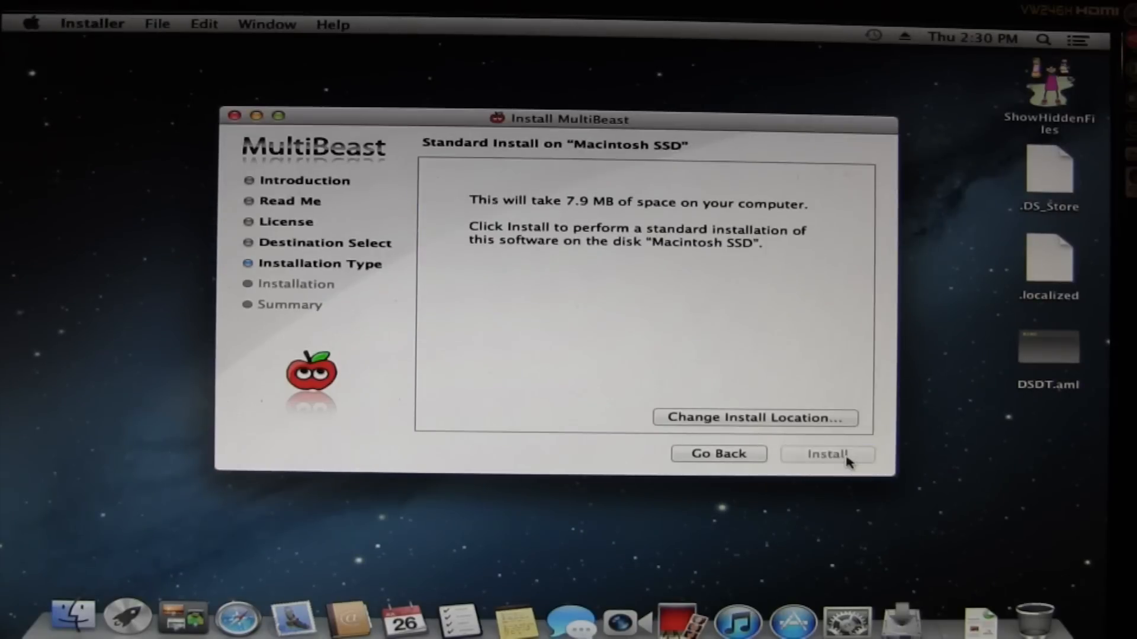
click(827, 455)
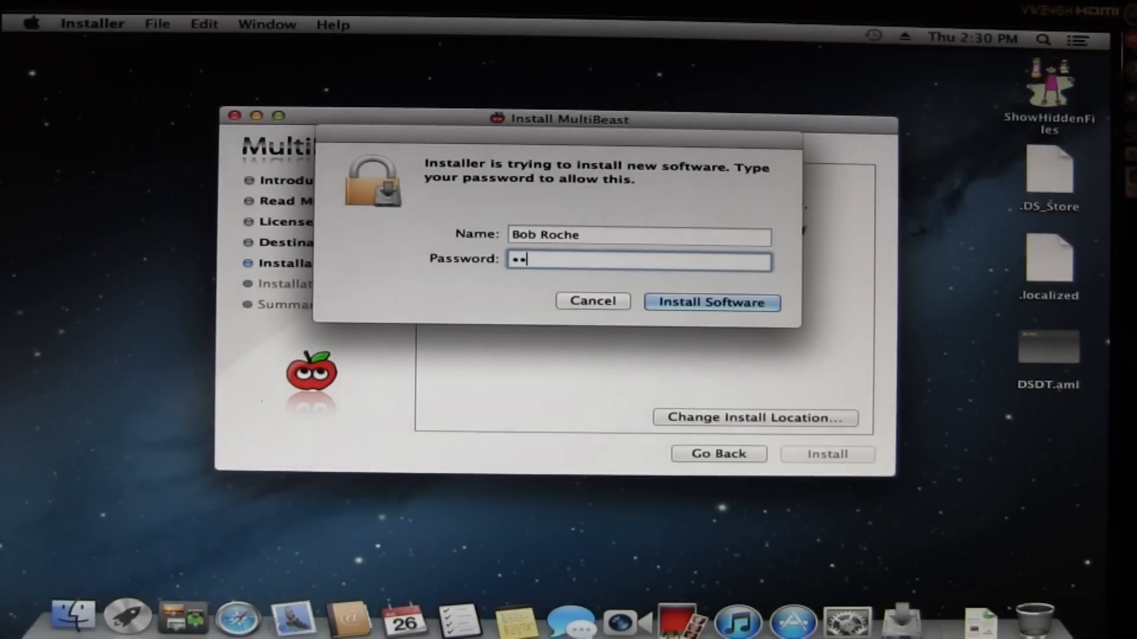
click(712, 302)
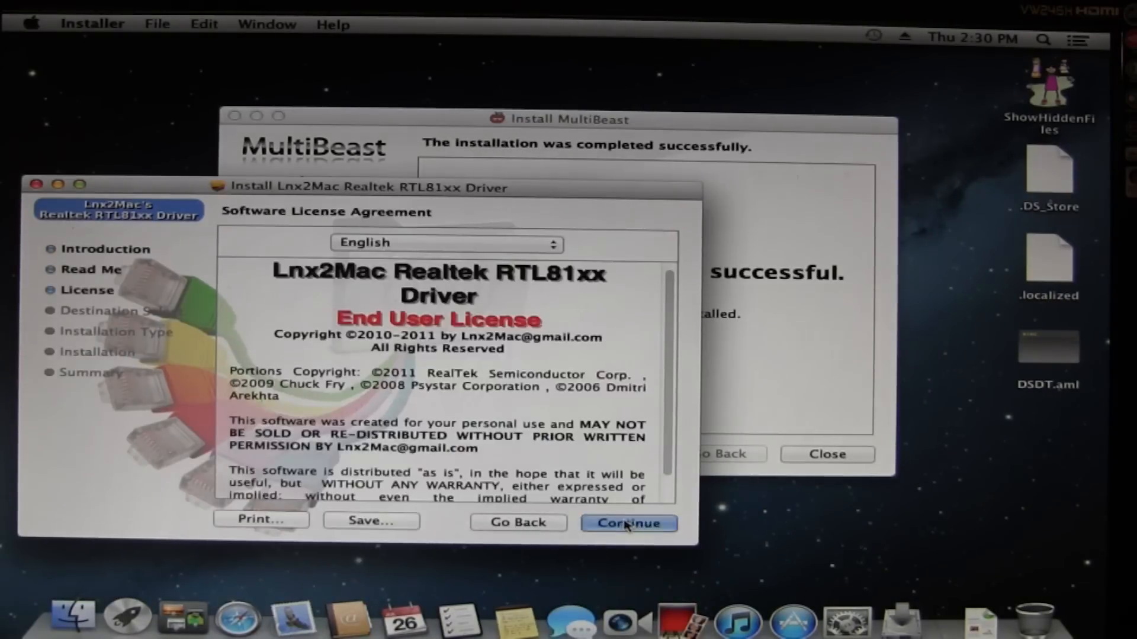
- Agree to the license, install the RealtekRTL81xx package, and restart to load the driver
click(627, 522)
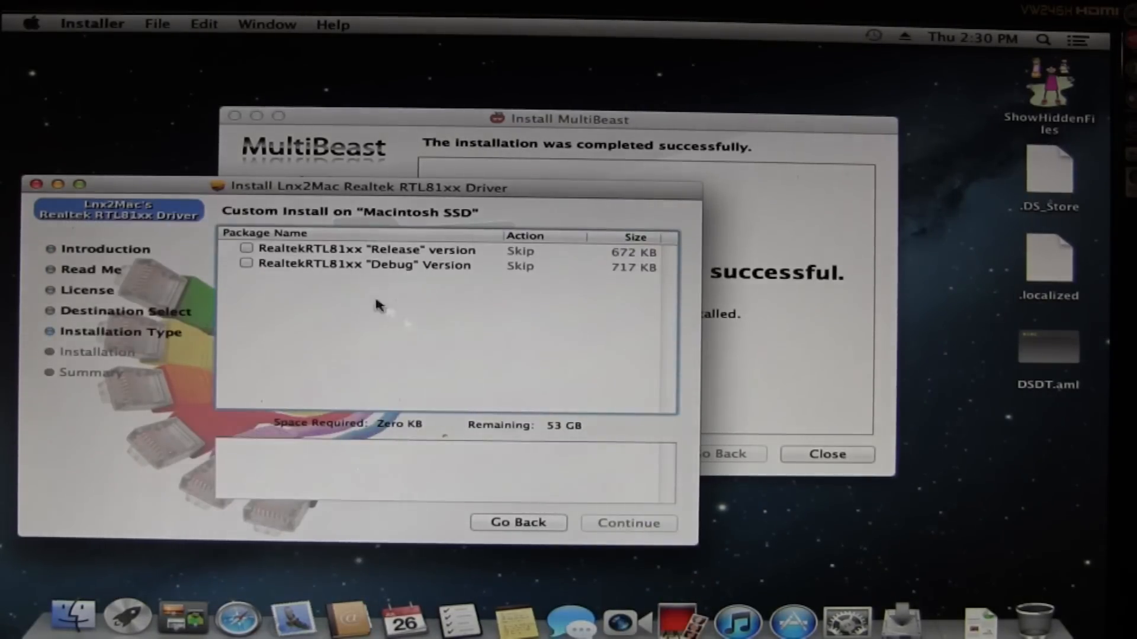
click(628, 523)
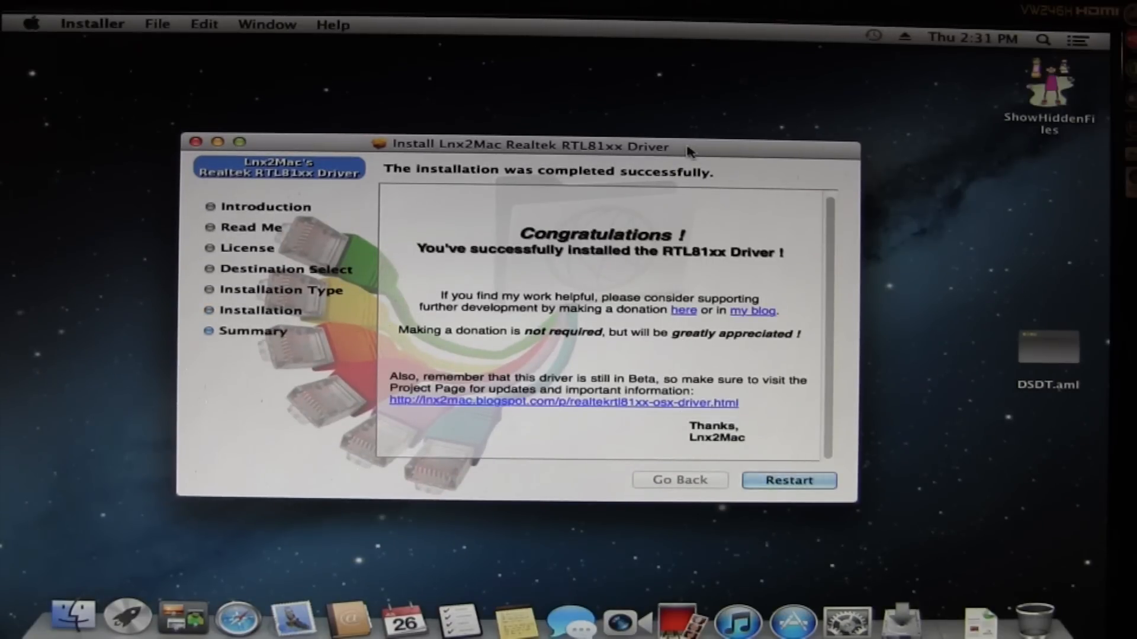
click(789, 480)
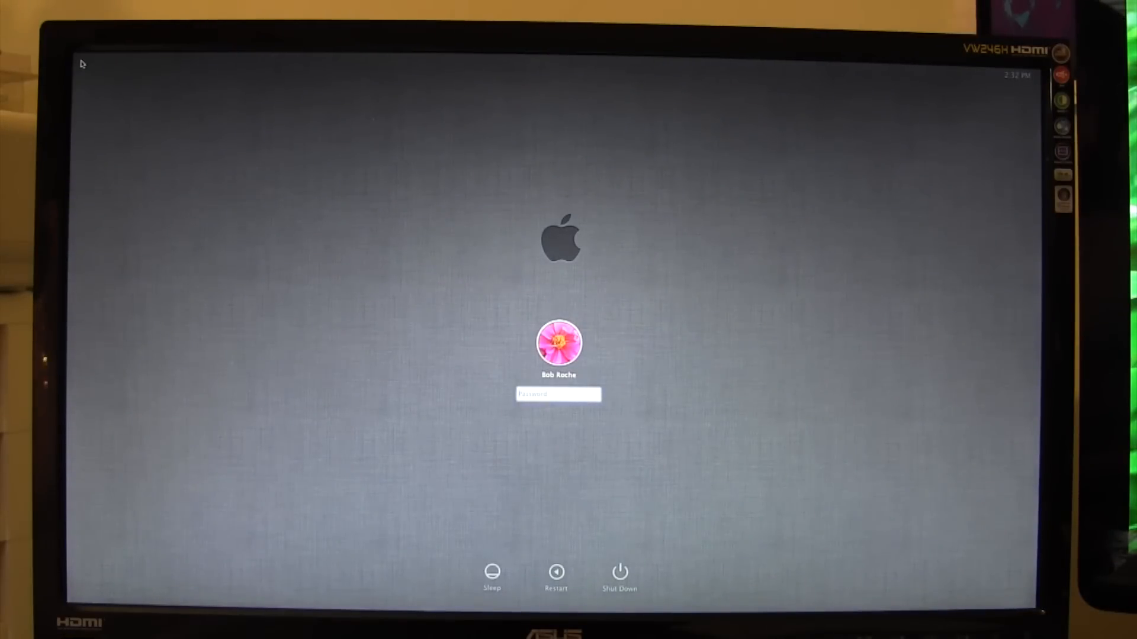
- Enter the account password to log in and reach the desktop
text(•••)
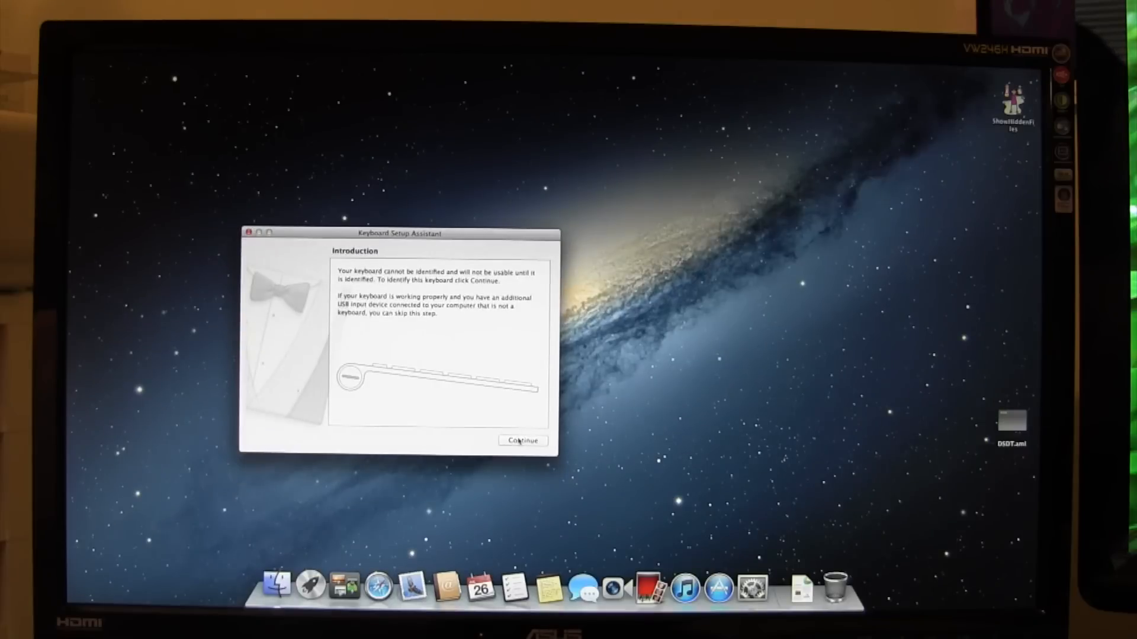
- Dismiss Keyboard Setup Assistant and show the More Info overview: Mac Pro, 12 GB, Radeon HD 6850
click(522, 441)
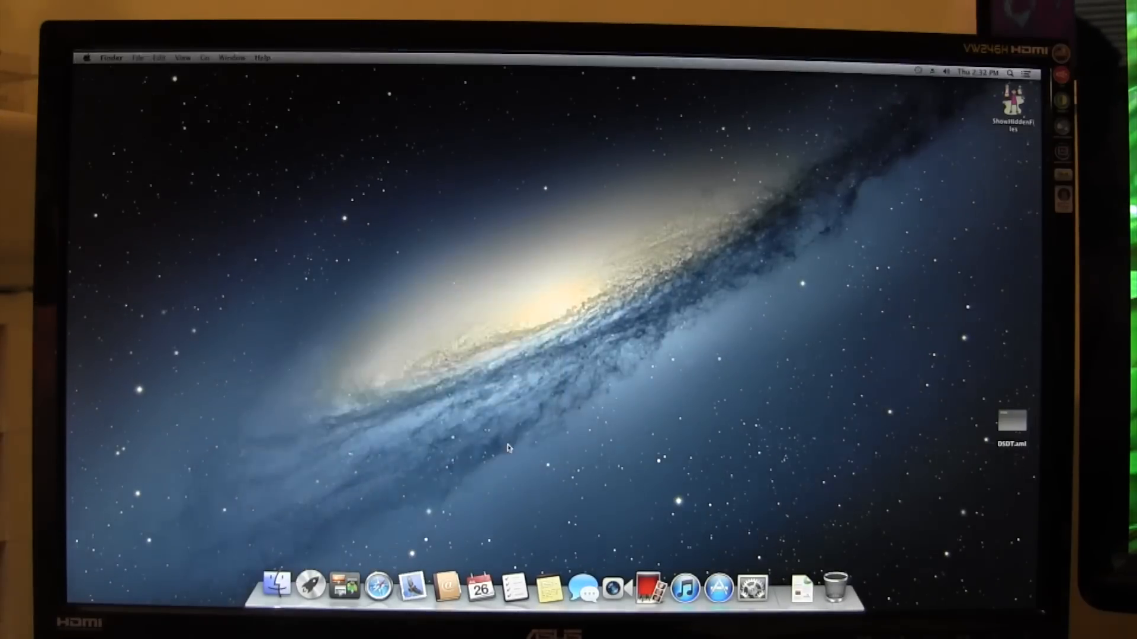
click(86, 57)
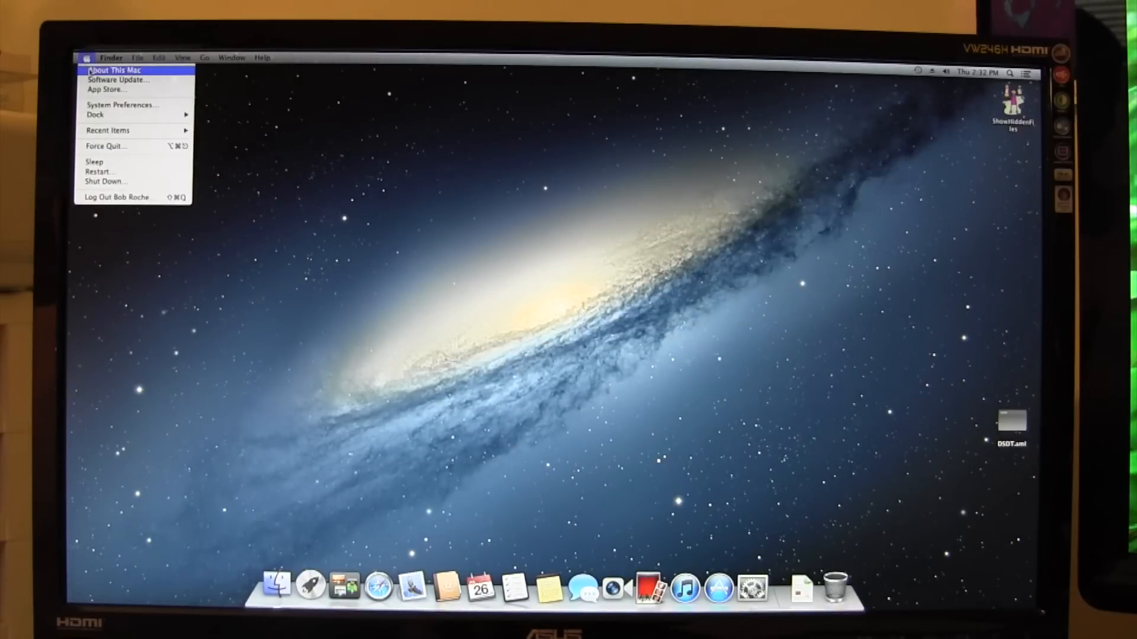
click(115, 70)
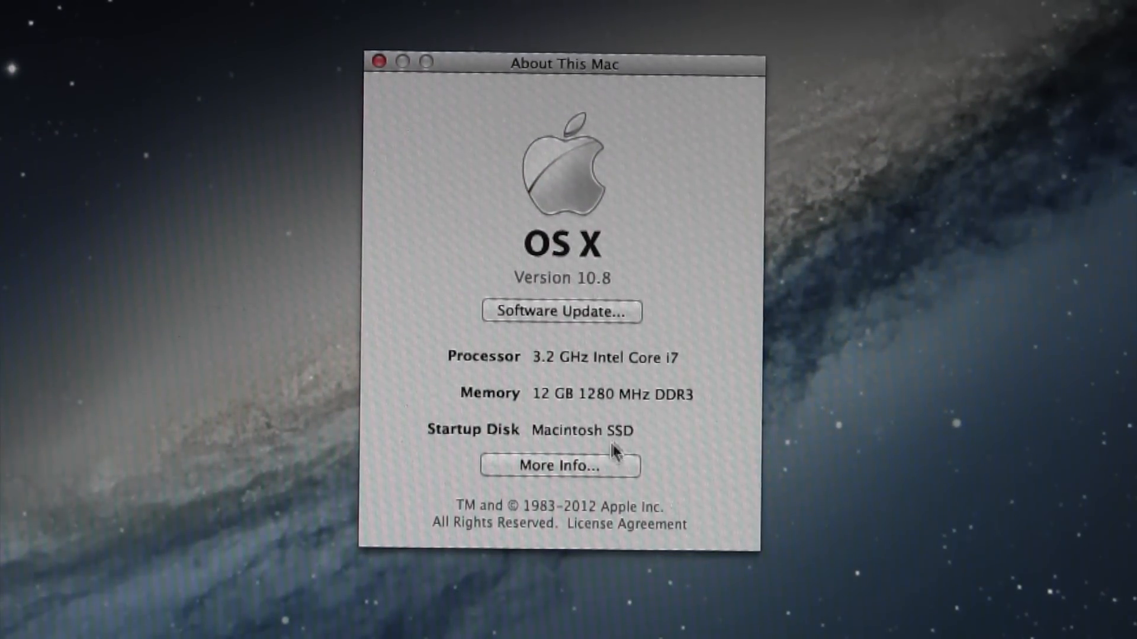
click(559, 464)
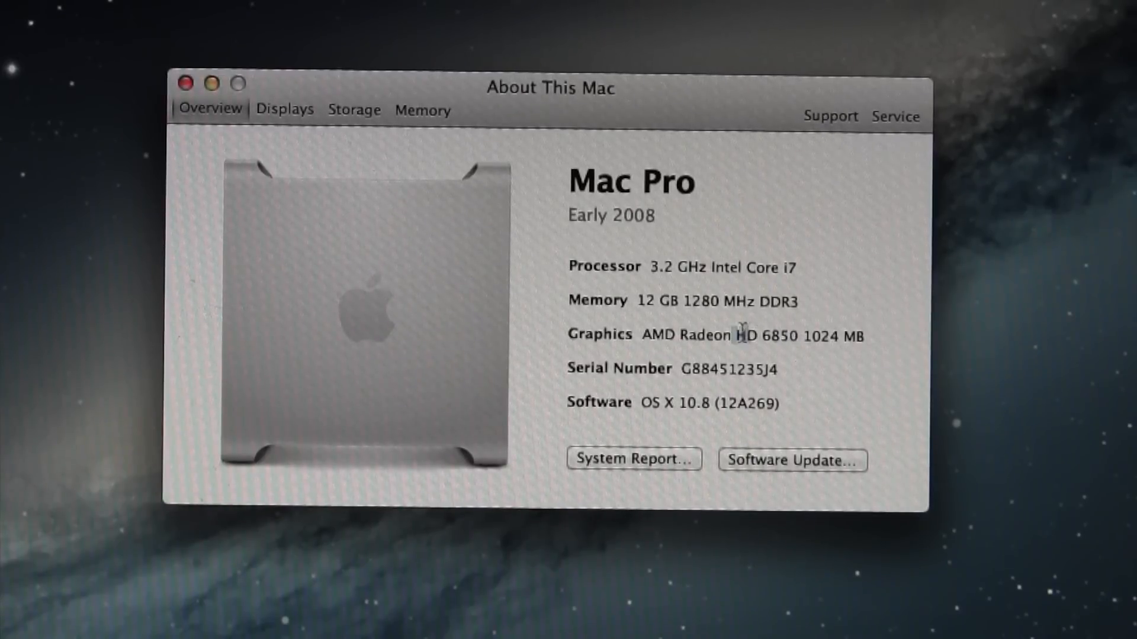
mouse_move(699, 261)
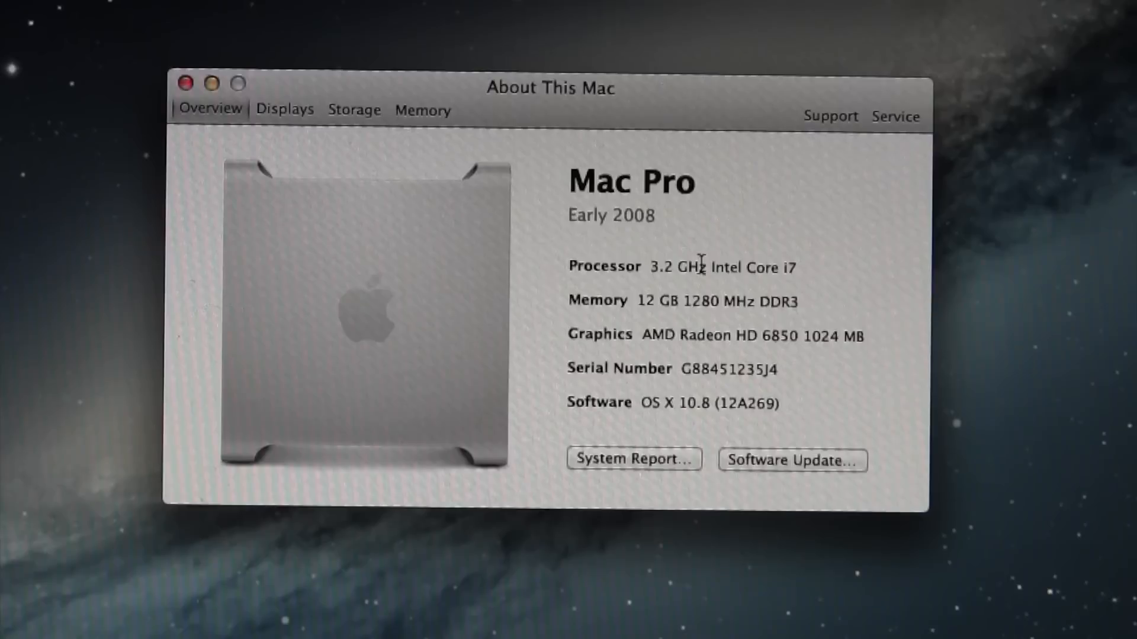